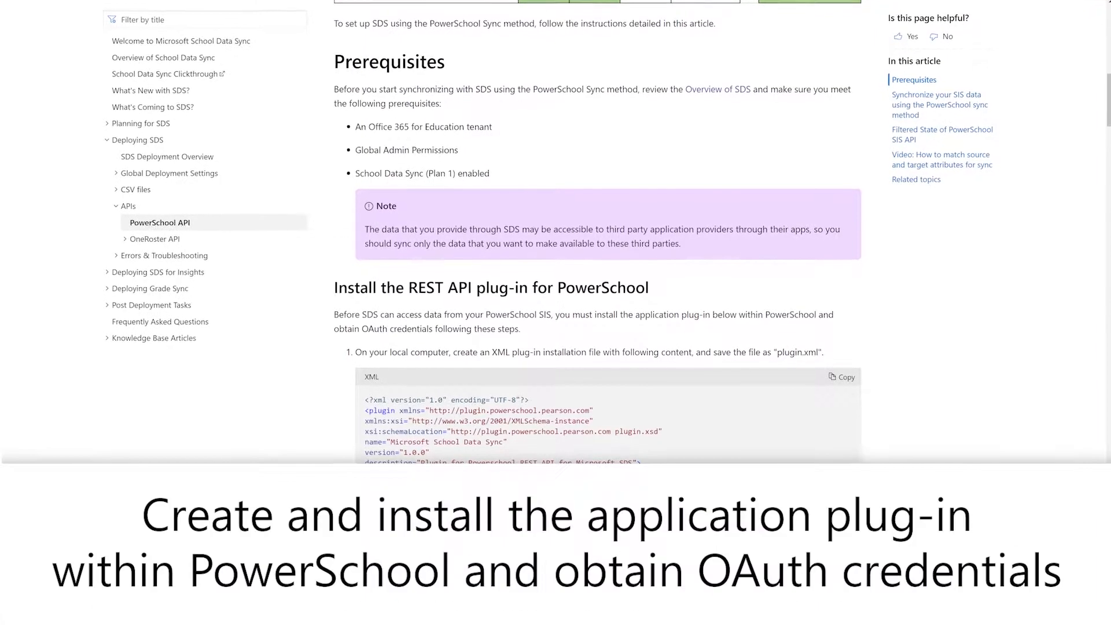
Review the PowerSchool API prerequisites and plug-in setup steps in the Docs article
{"action": "scroll", "scroll_direction": "down", "scroll_amount": 3}
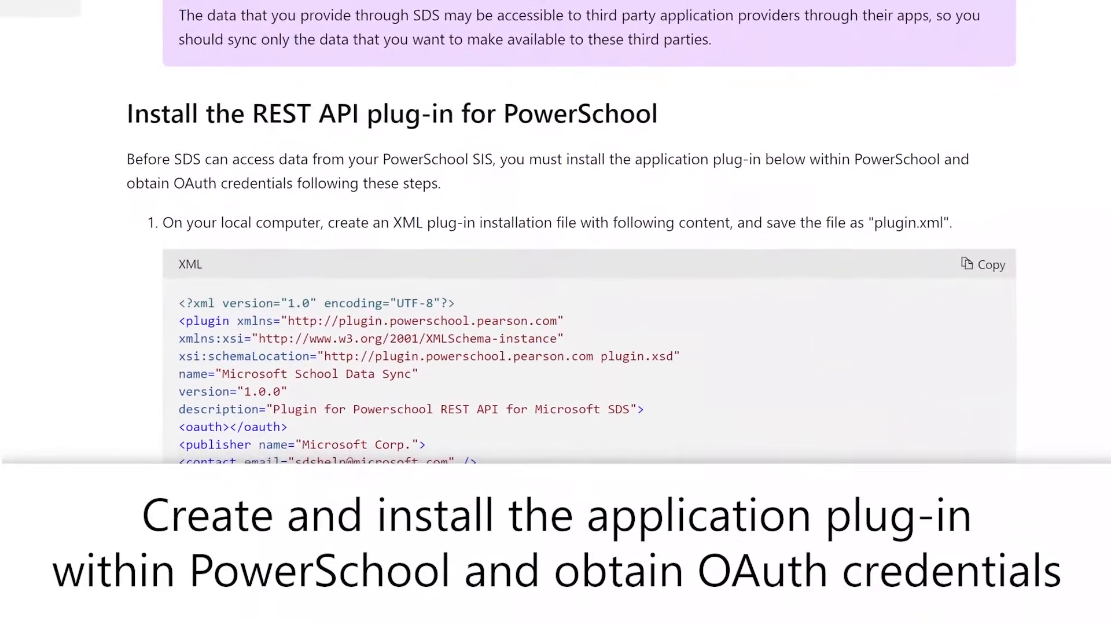
{"action": "scroll", "scroll_direction": "down", "scroll_amount": 3}
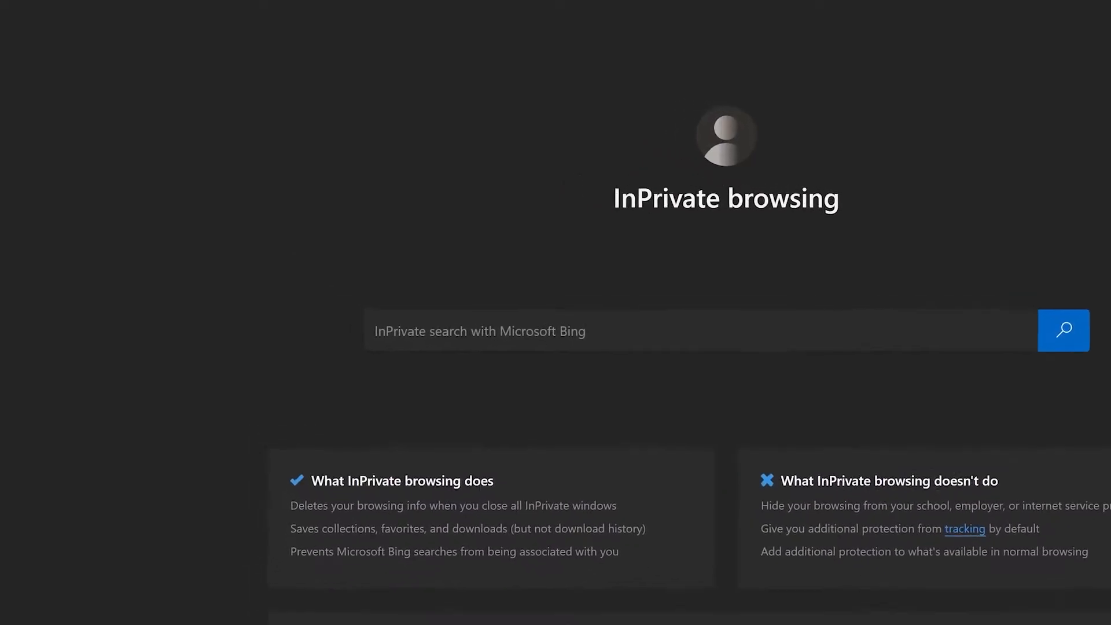
Go to sds.microsoft.com and sign in with the account email and password to reach the Sync Dashboard
{"action": "type", "text": "sds.microsof"}
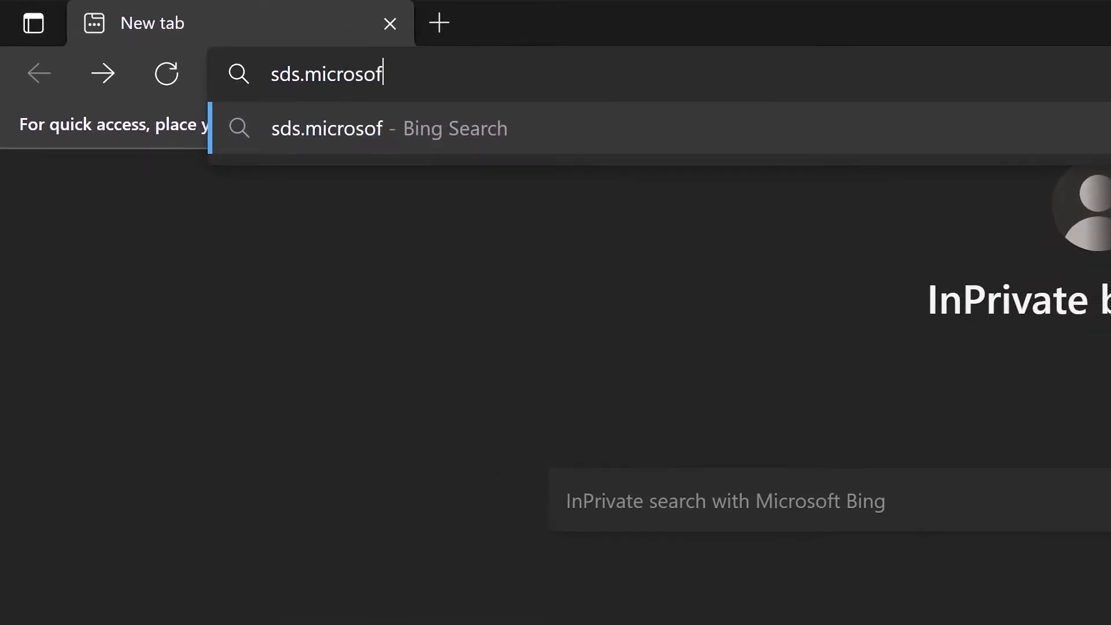
{"action": "key", "text": "Enter"}
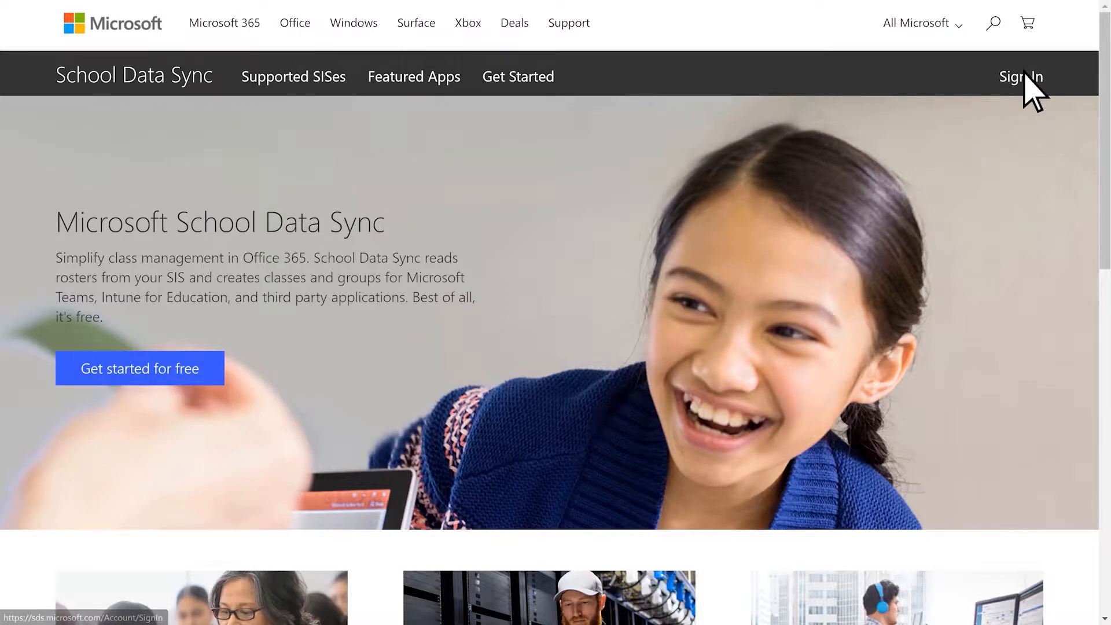
{"action": "left_click", "coordinate": [1021, 77]}
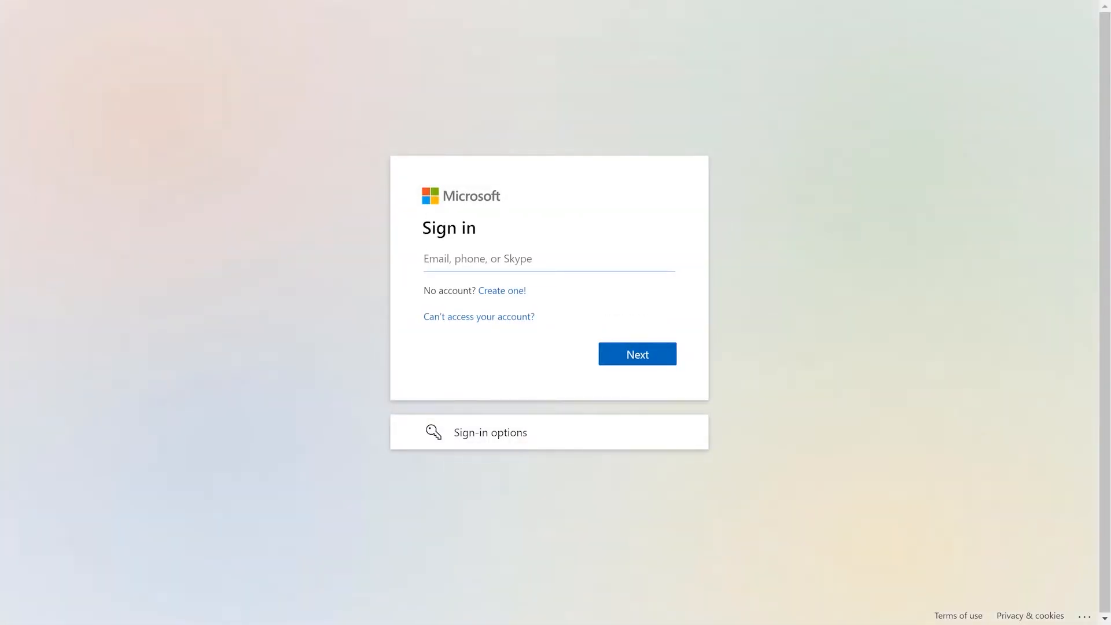
{"action": "left_click", "coordinate": [637, 354]}
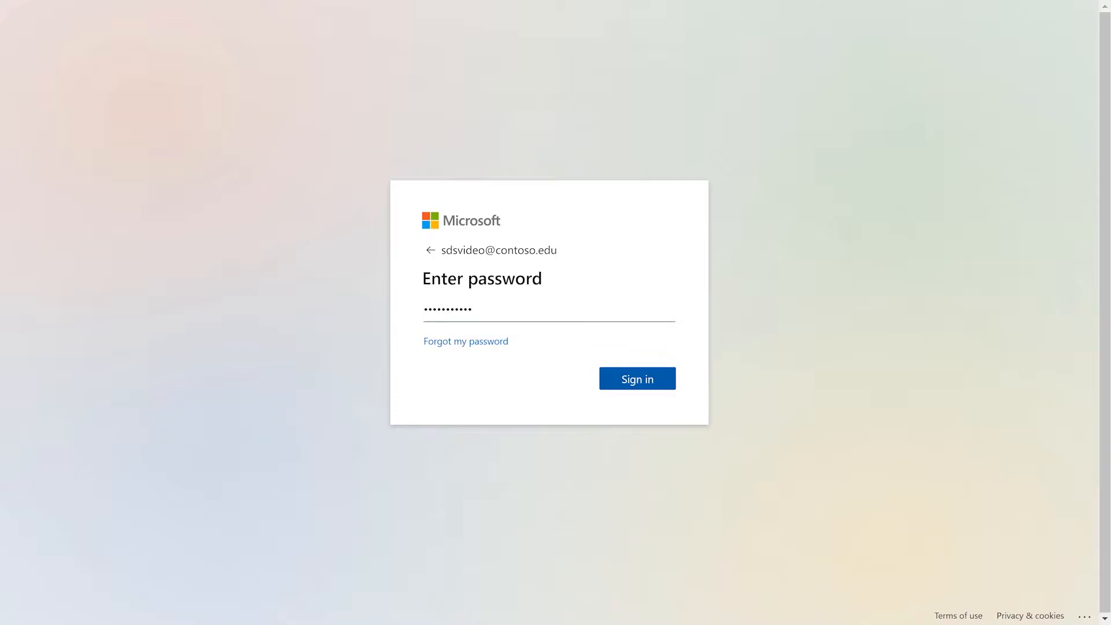
{"action": "left_click", "coordinate": [637, 379]}
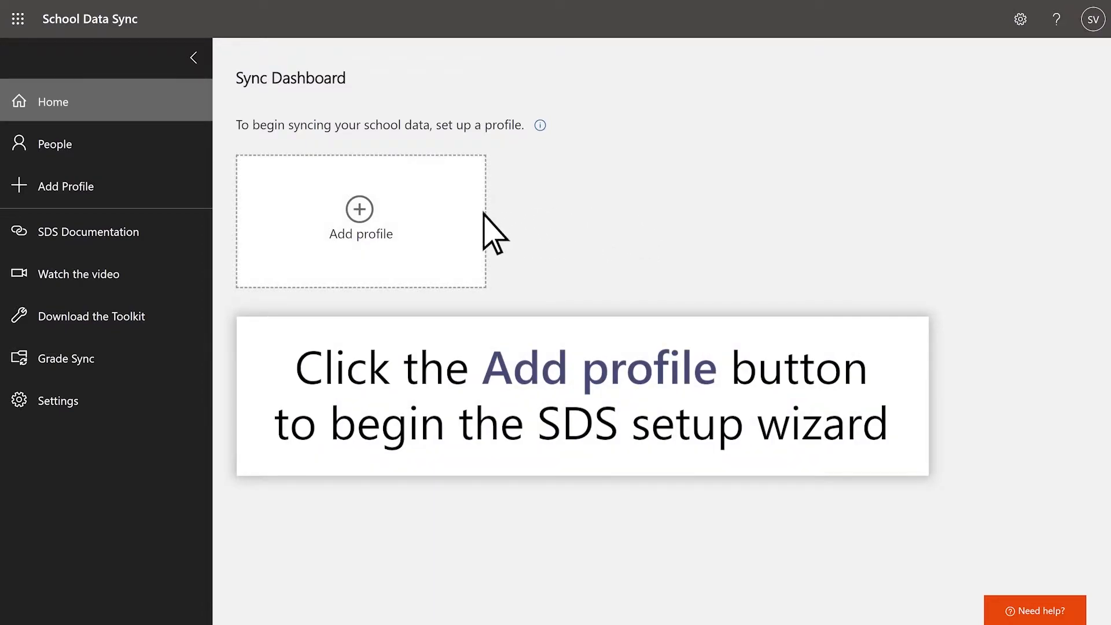
{"action": "mouse_move", "coordinate": [437, 219]}
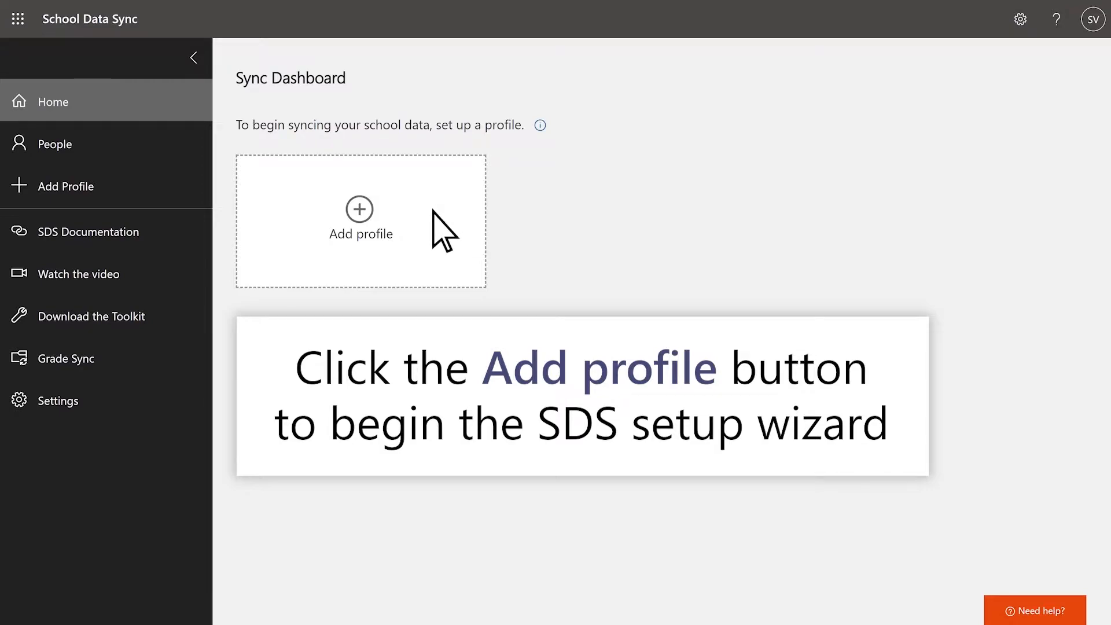
Launch the new sync profile setup wizard from the Add profile tile
{"action": "left_click", "coordinate": [359, 208]}
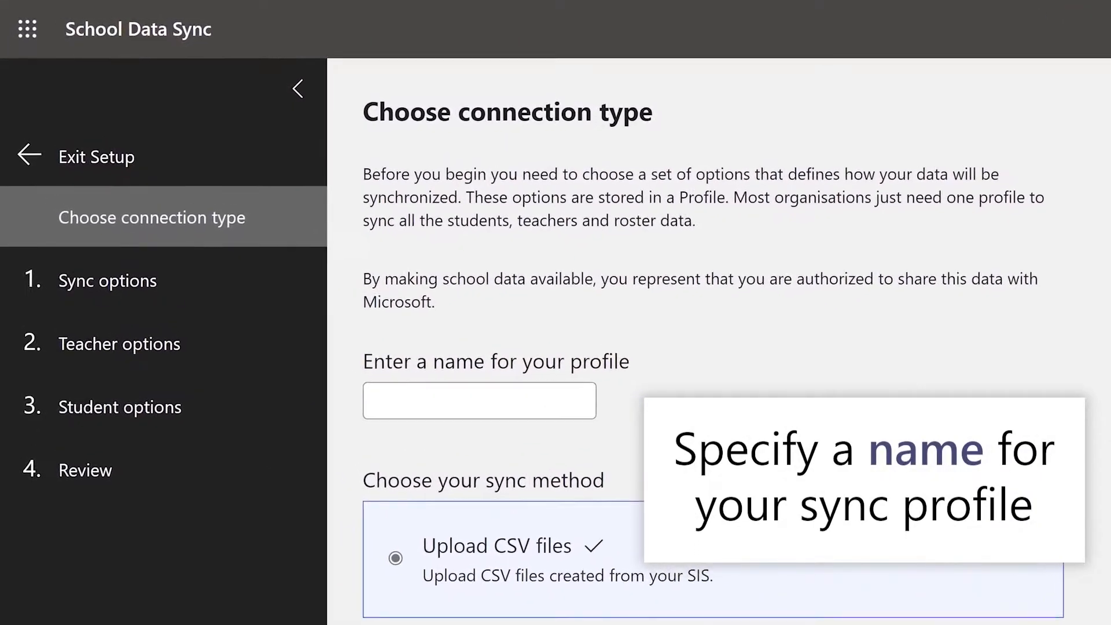
Name the profile Contoso2021 and choose Connect via an API with the PowerSchool API service
{"action": "left_click", "coordinate": [478, 400]}
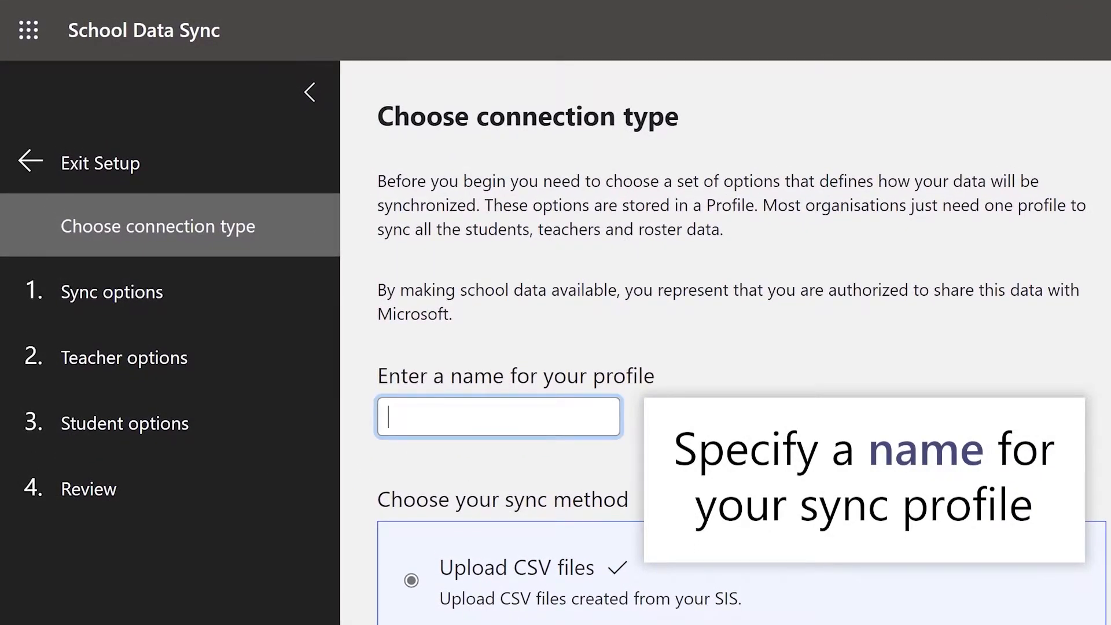
{"action": "type", "text": "Contoso20"}
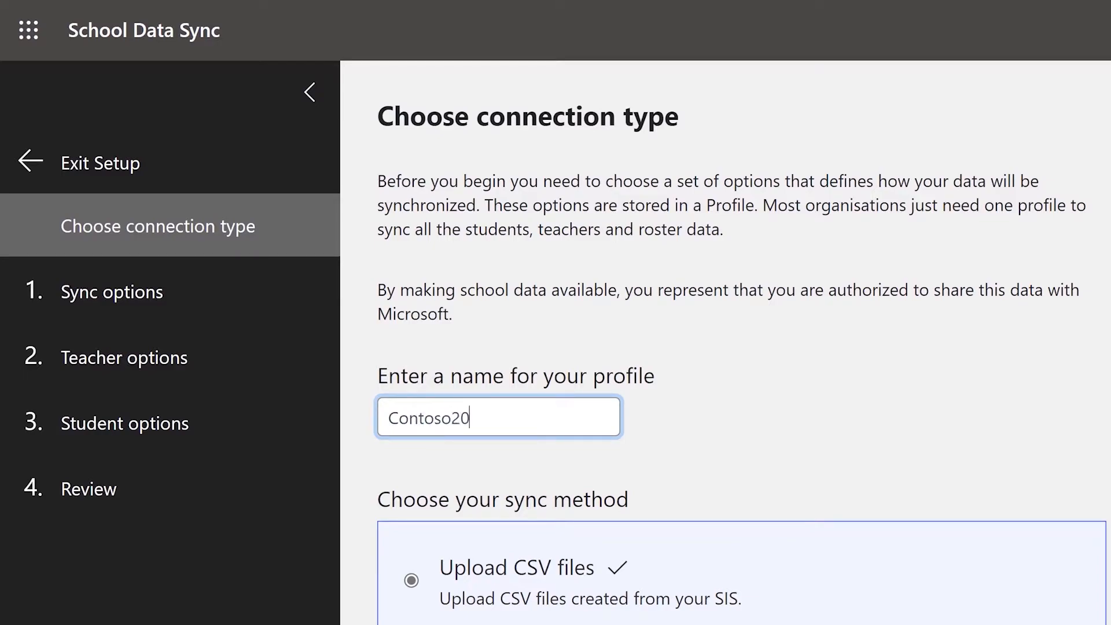
{"action": "type", "text": "21"}
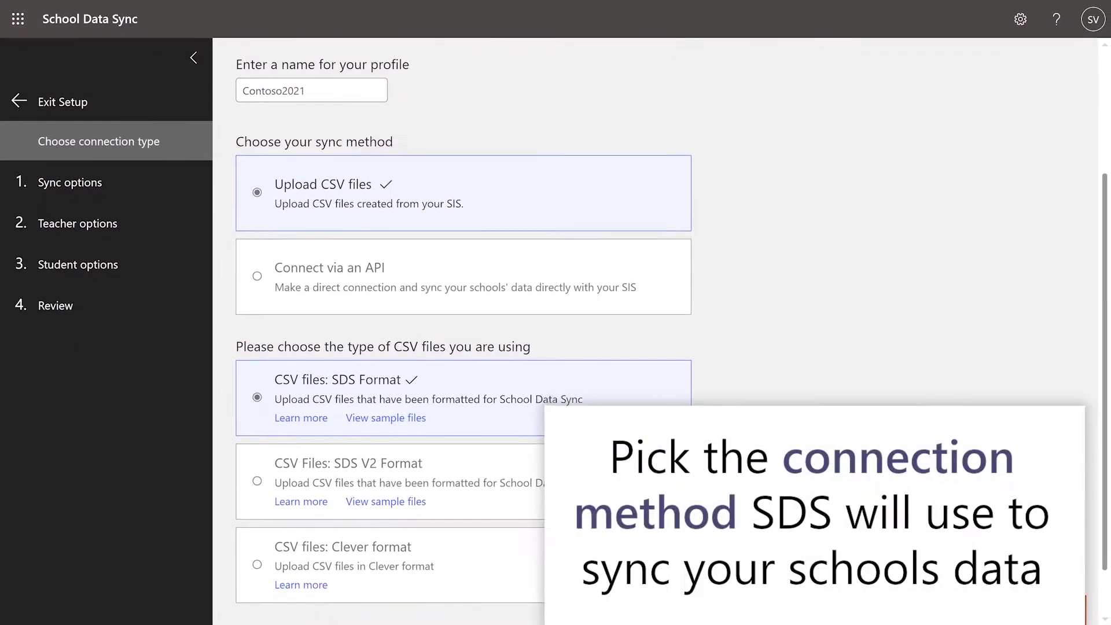
{"action": "scroll", "scroll_direction": "down", "scroll_amount": 3}
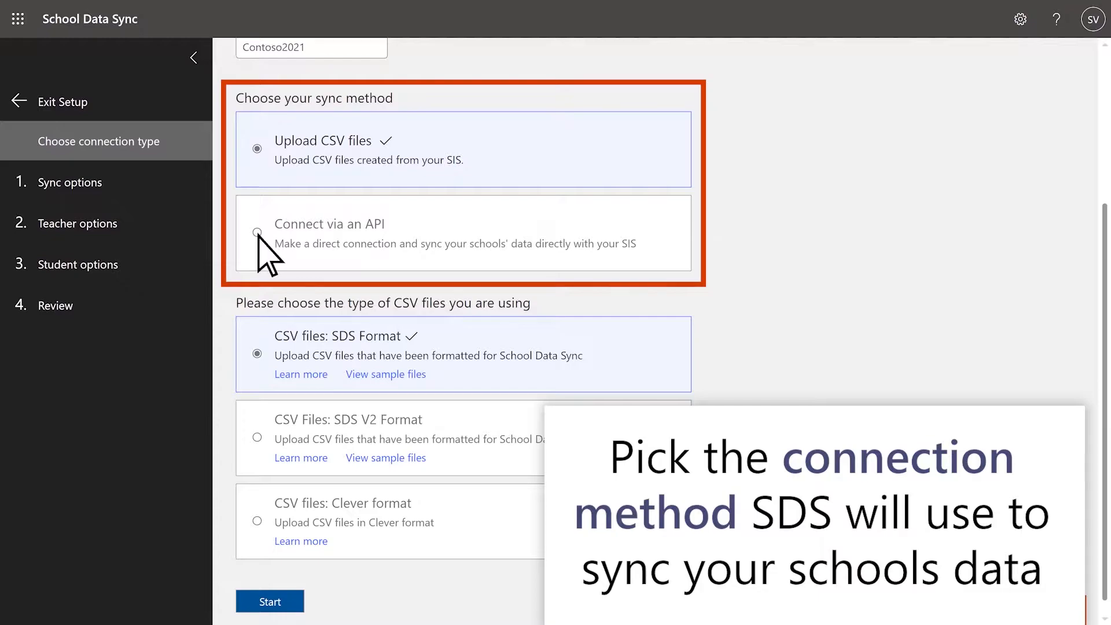
{"action": "left_click", "coordinate": [257, 234]}
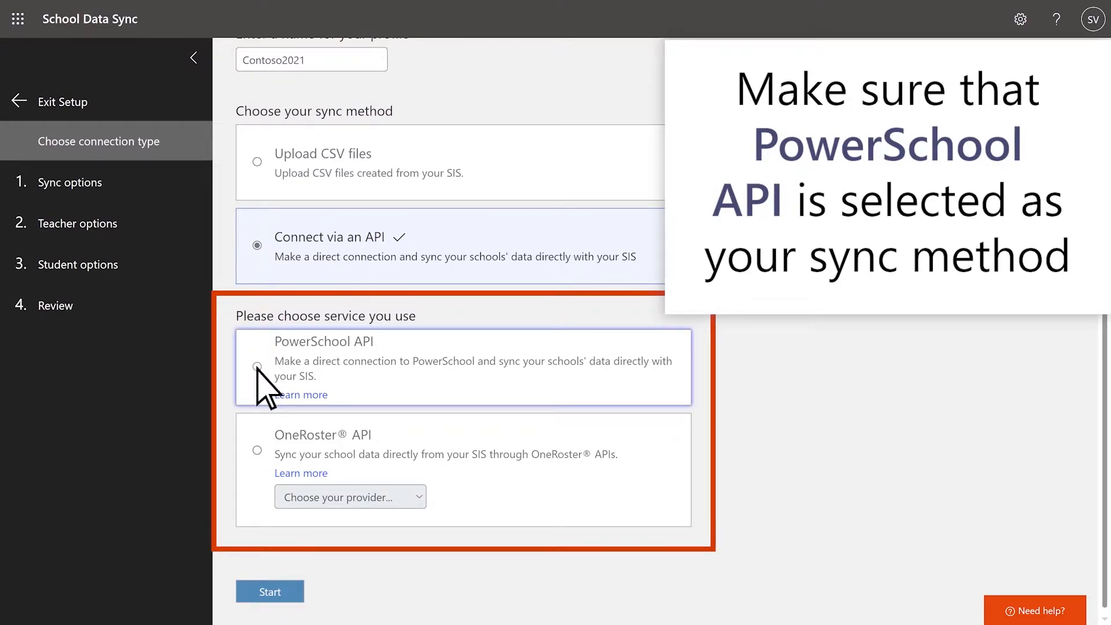
{"action": "left_click", "coordinate": [257, 368]}
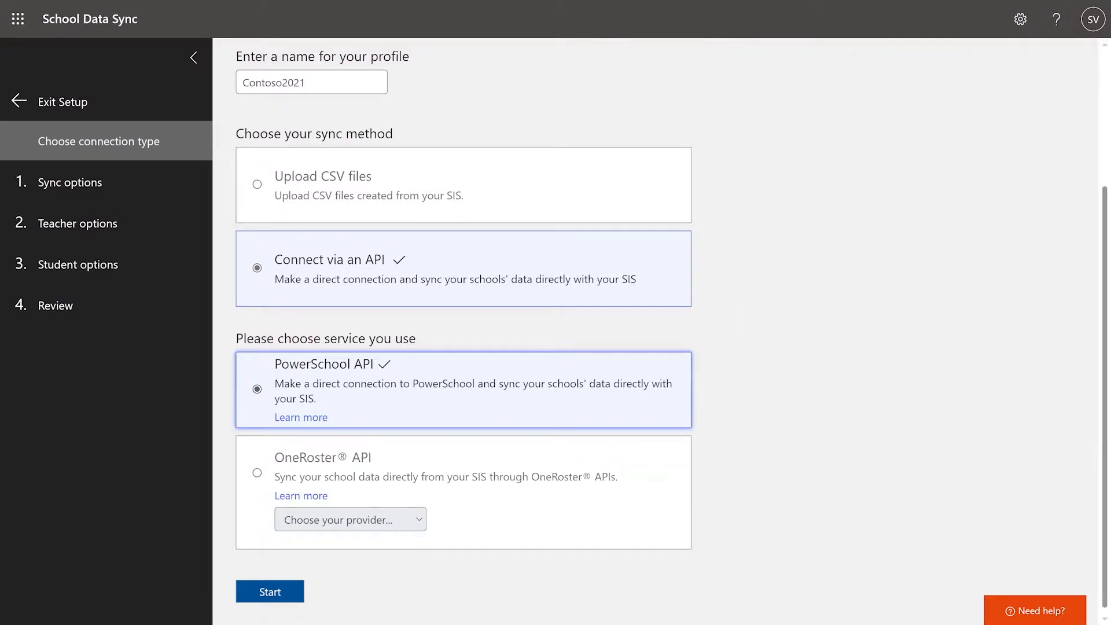
{"action": "mouse_move", "coordinate": [295, 597]}
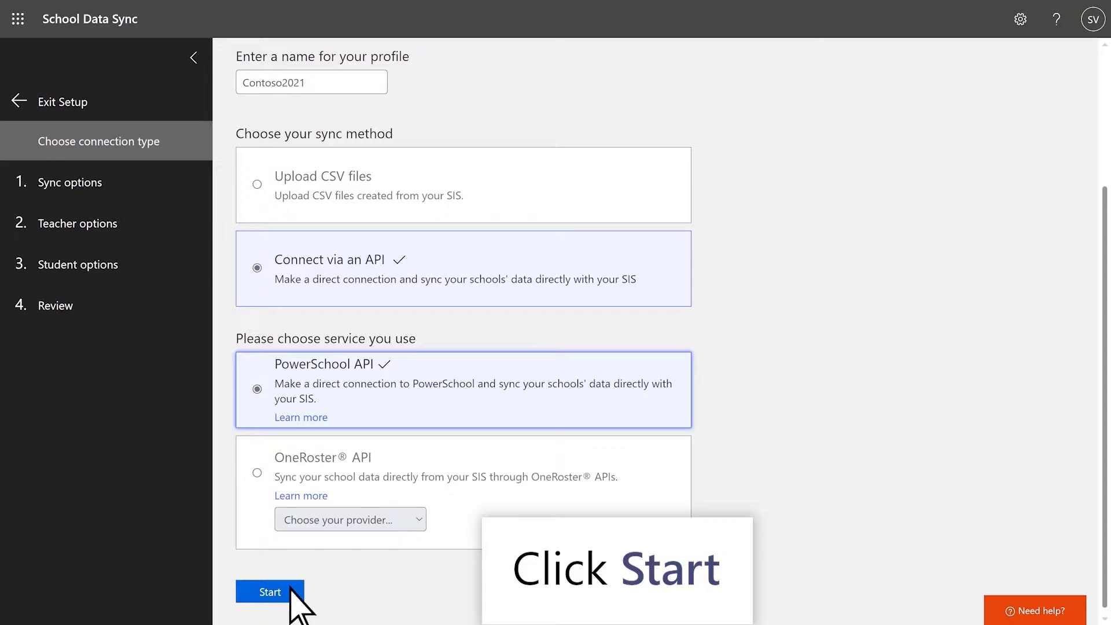
Start the wizard and reach Step 1: Sync options with blank PowerSchool connection fields
{"action": "left_click", "coordinate": [270, 593]}
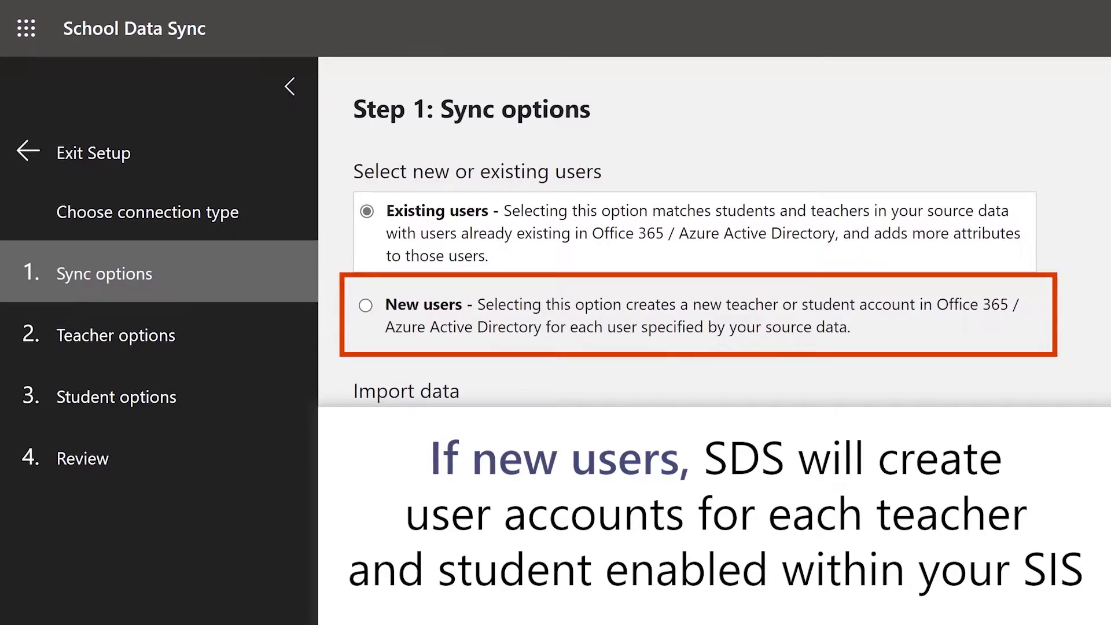
{"action": "left_click", "coordinate": [366, 210]}
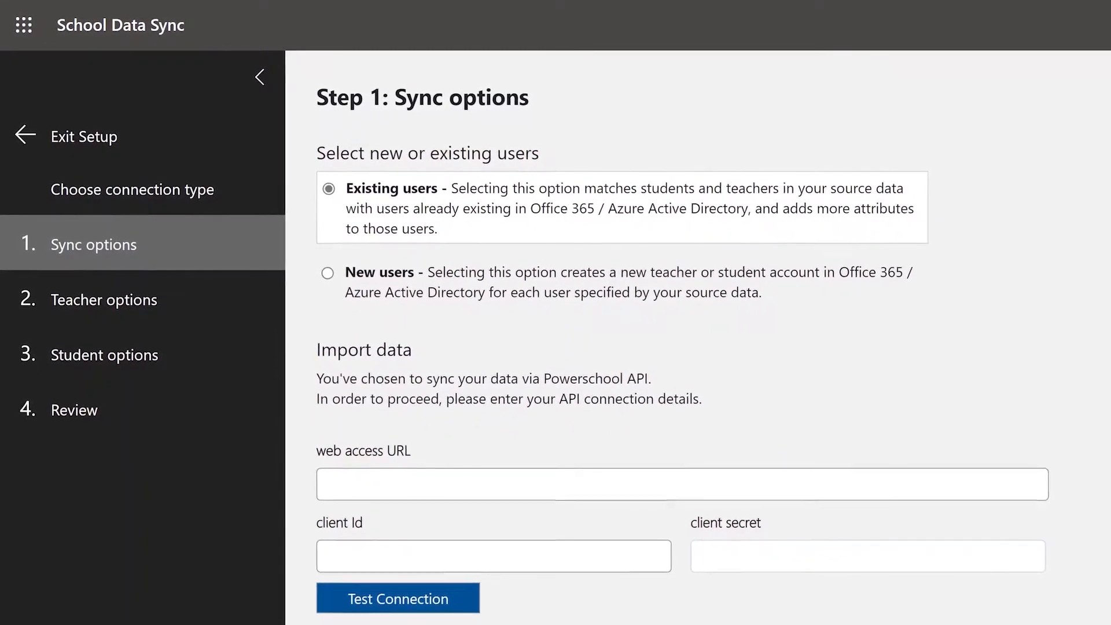
Enter the web access URL, client Id and client secret and run Test Connection until it reports Looks good
{"action": "type", "text": "https://sdsint-westus-apigateway.azure-api.net/powerschool"}
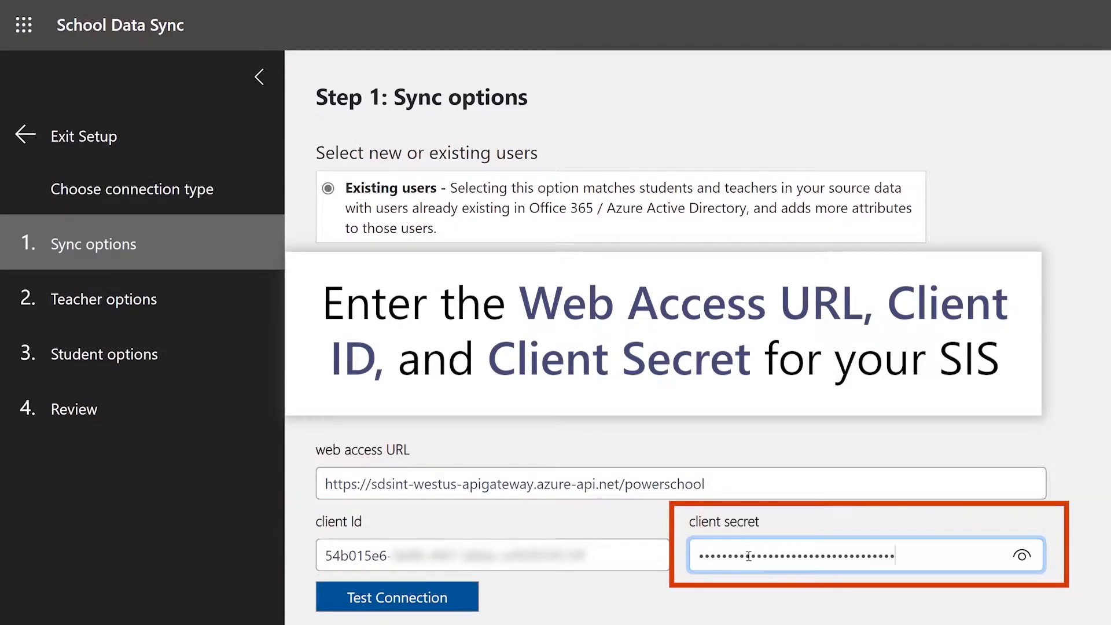
{"action": "scroll", "scroll_direction": "down", "scroll_amount": 3}
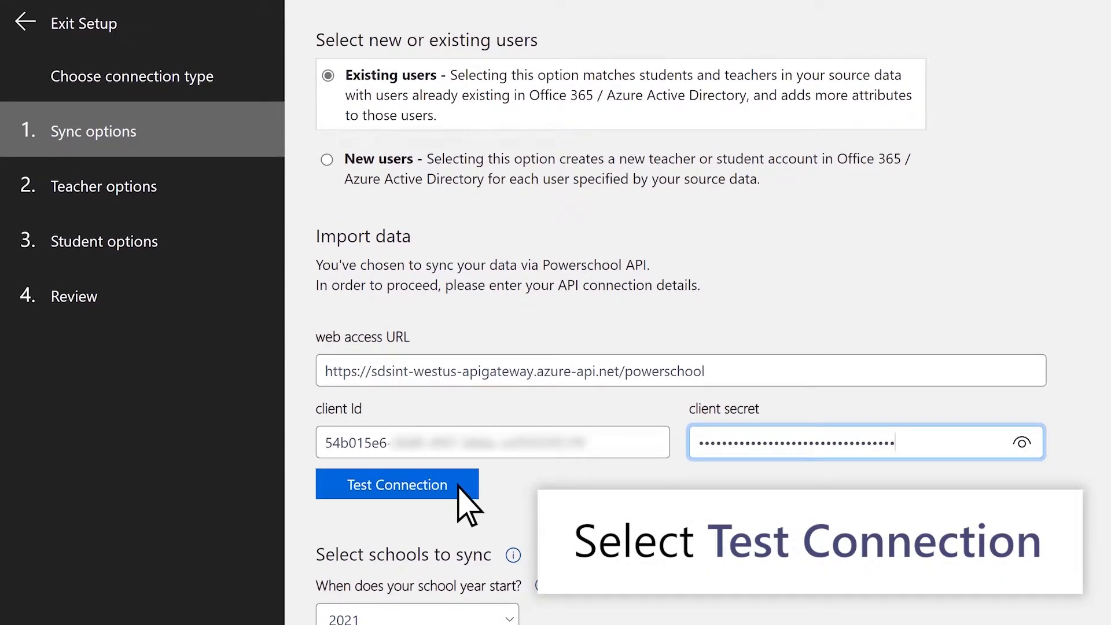
{"action": "left_click", "coordinate": [397, 484]}
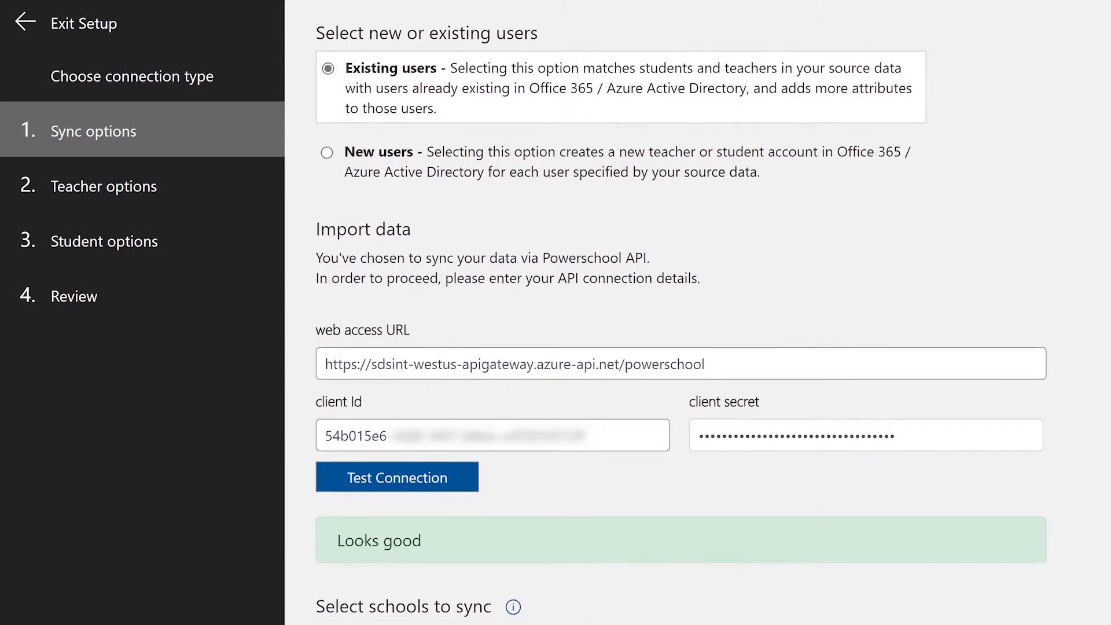
Expand the Schools list (all checked) and the School and Section Properties to be imported
{"action": "scroll", "scroll_direction": "down", "scroll_amount": 3}
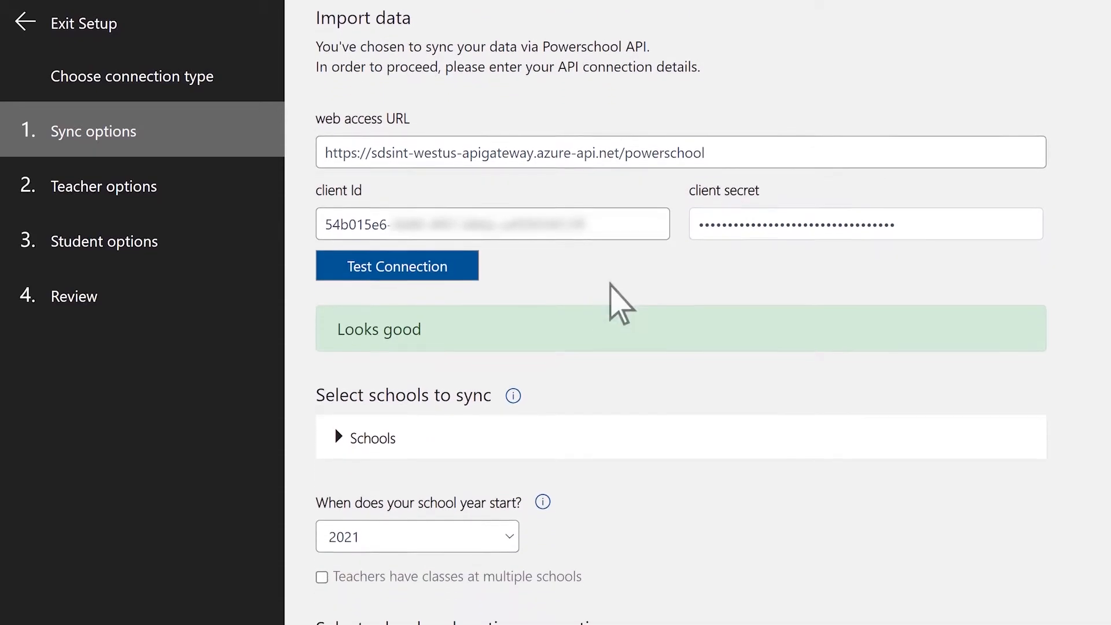
{"action": "scroll", "scroll_direction": "down", "scroll_amount": 3}
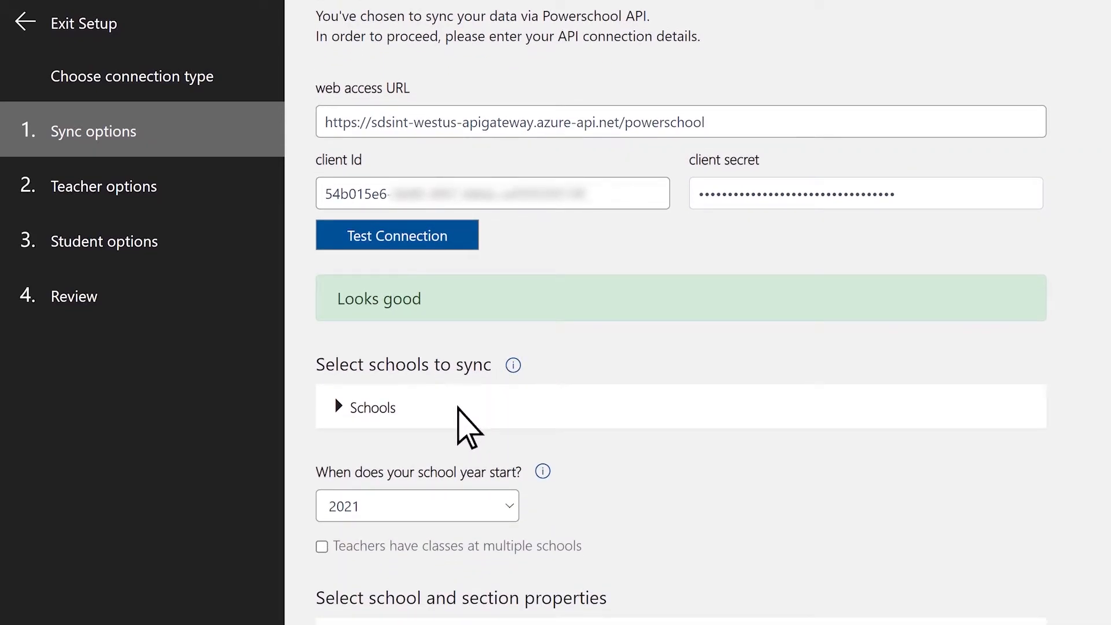
{"action": "left_click", "coordinate": [338, 407]}
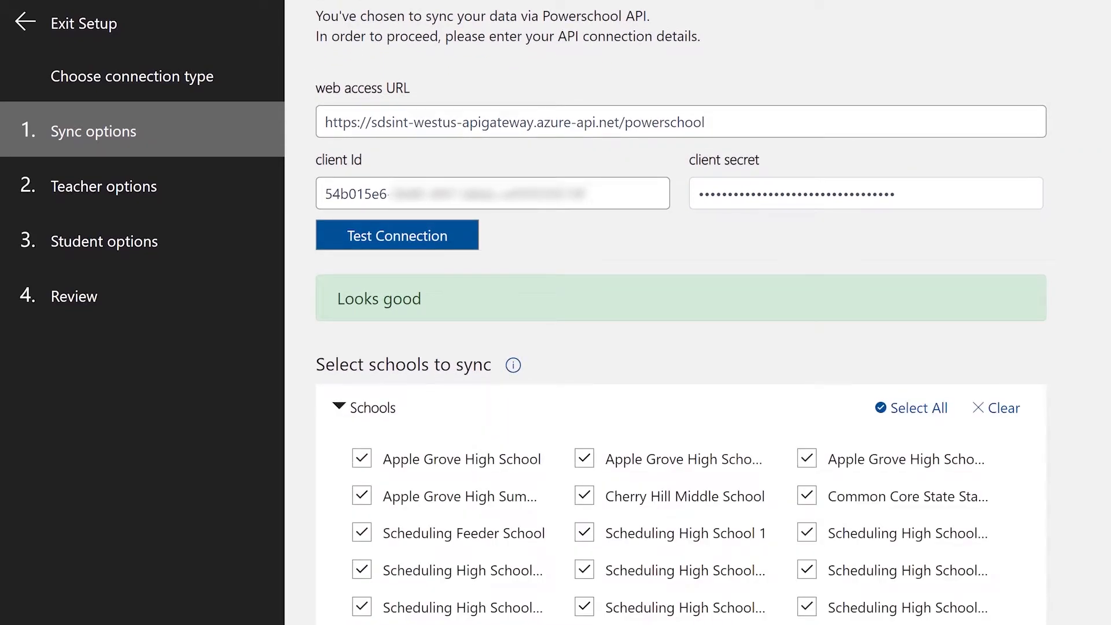
{"action": "scroll", "scroll_direction": "down", "scroll_amount": 3}
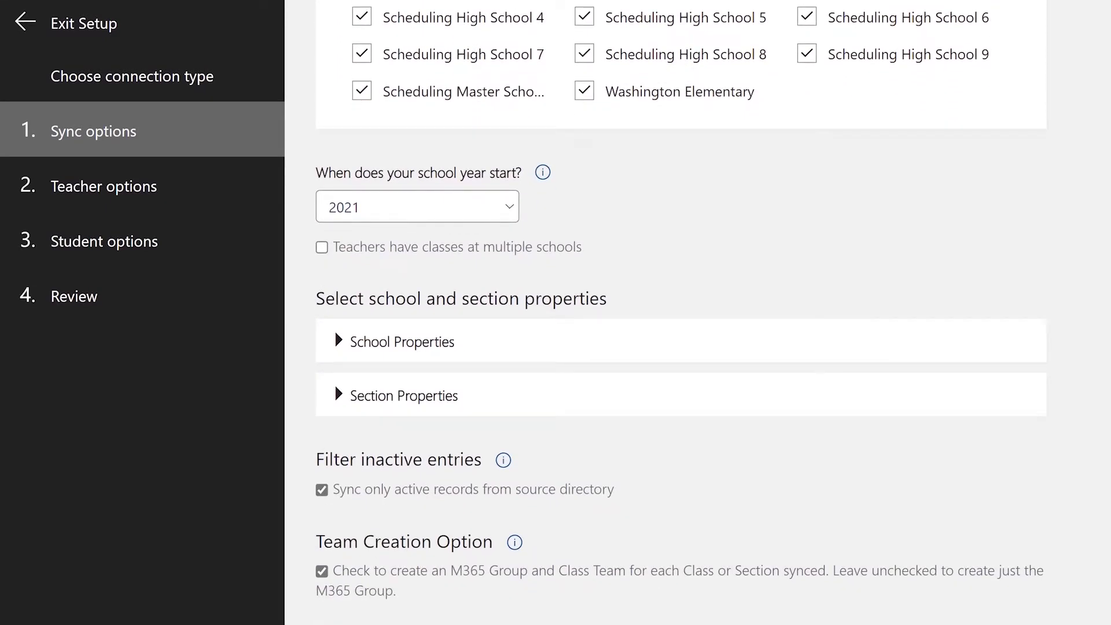
{"action": "mouse_move", "coordinate": [341, 347]}
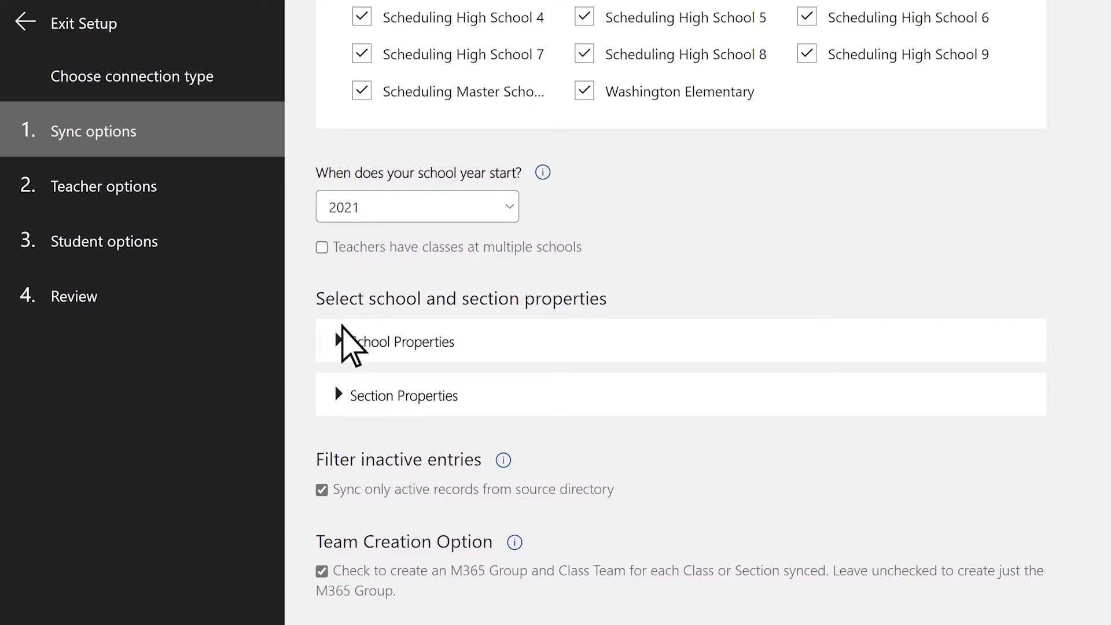
{"action": "left_click", "coordinate": [340, 341]}
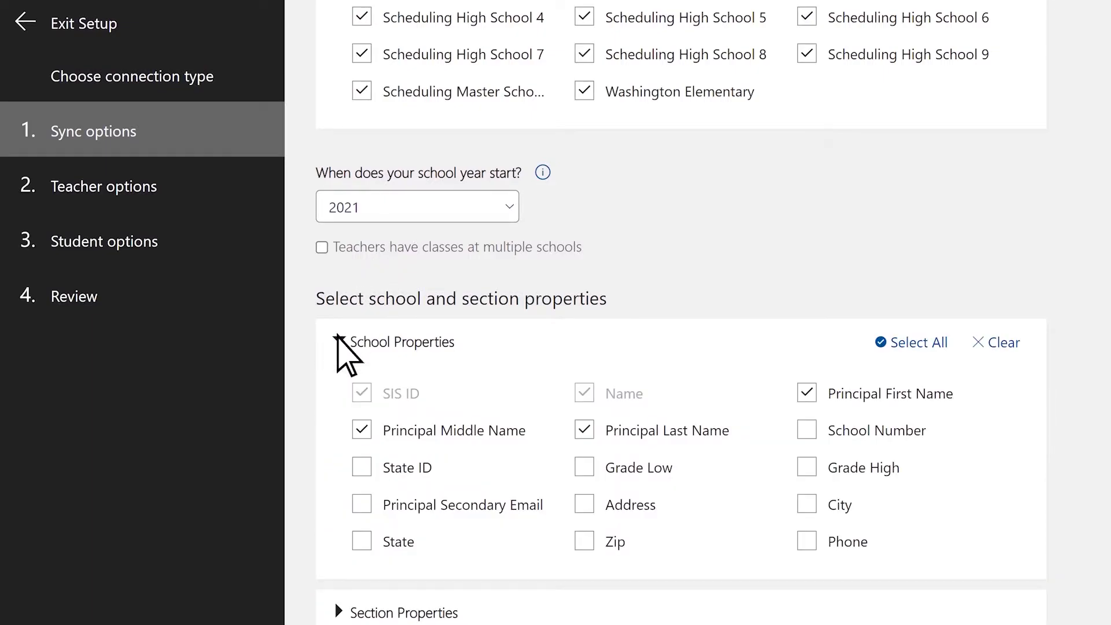
{"action": "scroll", "scroll_direction": "down", "scroll_amount": 3}
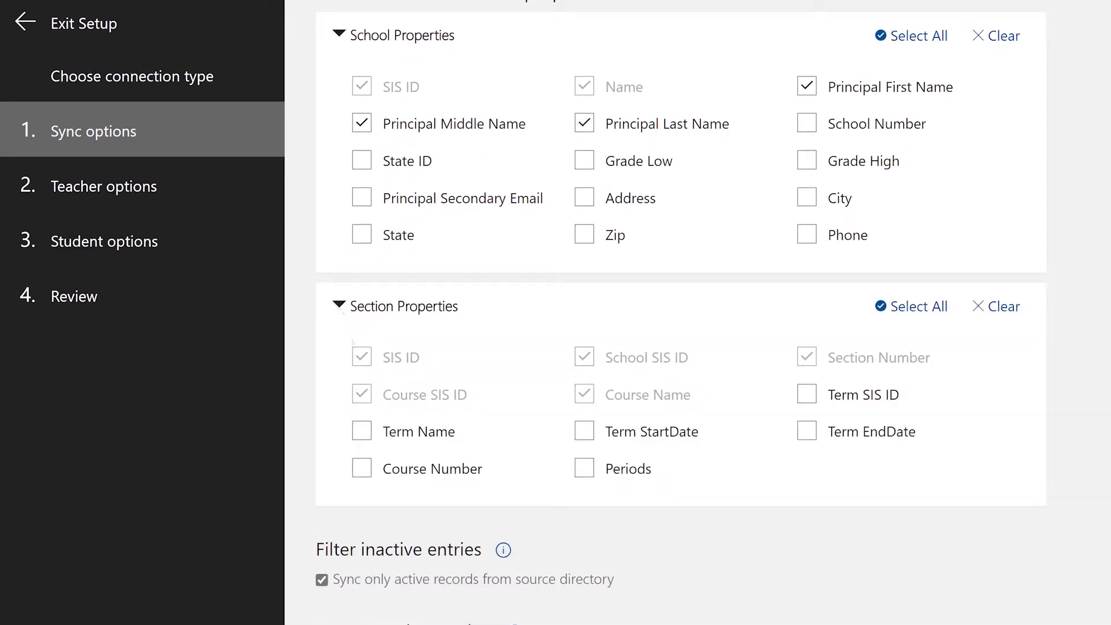
{"action": "scroll", "scroll_direction": "down", "scroll_amount": 3}
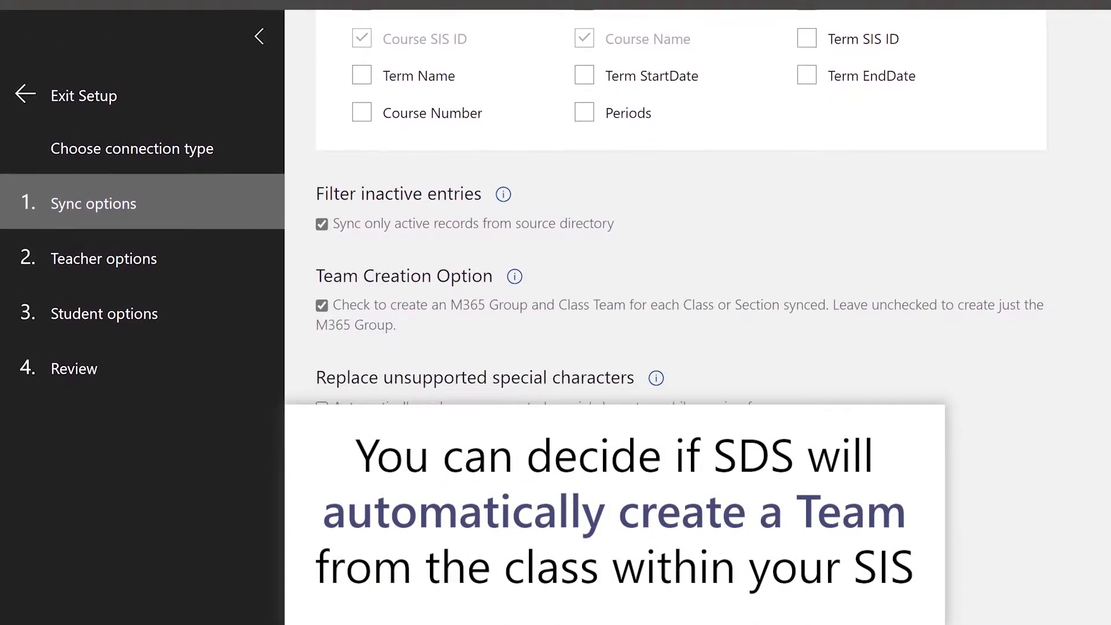
{"action": "scroll", "scroll_direction": "down", "scroll_amount": 3}
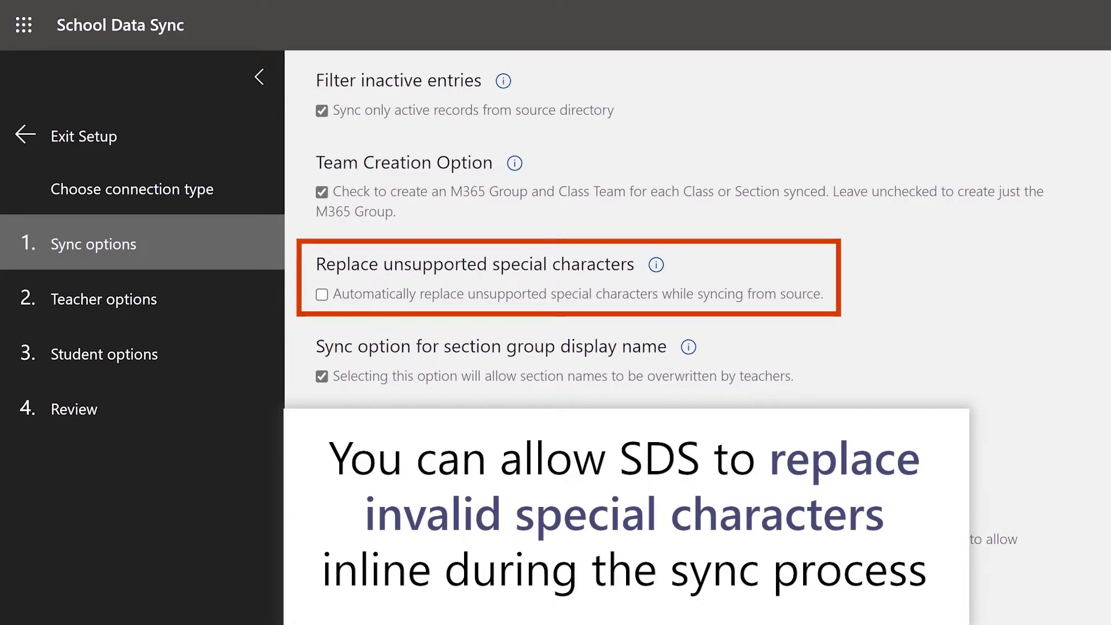
{"action": "mouse_move", "coordinate": [419, 195]}
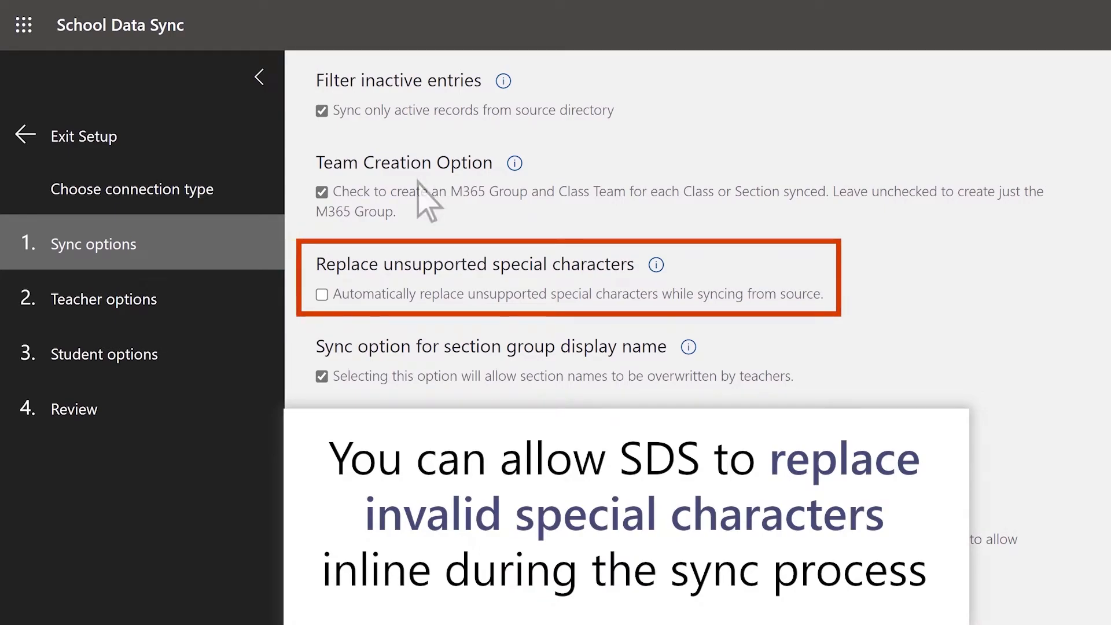
{"action": "left_click", "coordinate": [322, 294]}
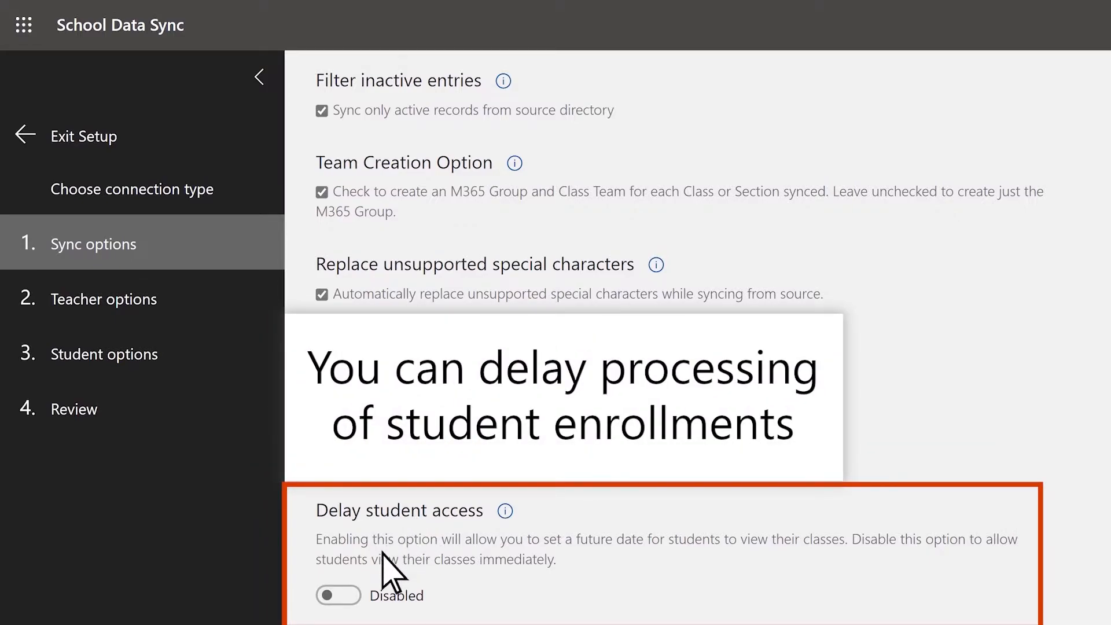
Enable delayed student access starting 08/31/2021
{"action": "left_click", "coordinate": [334, 612]}
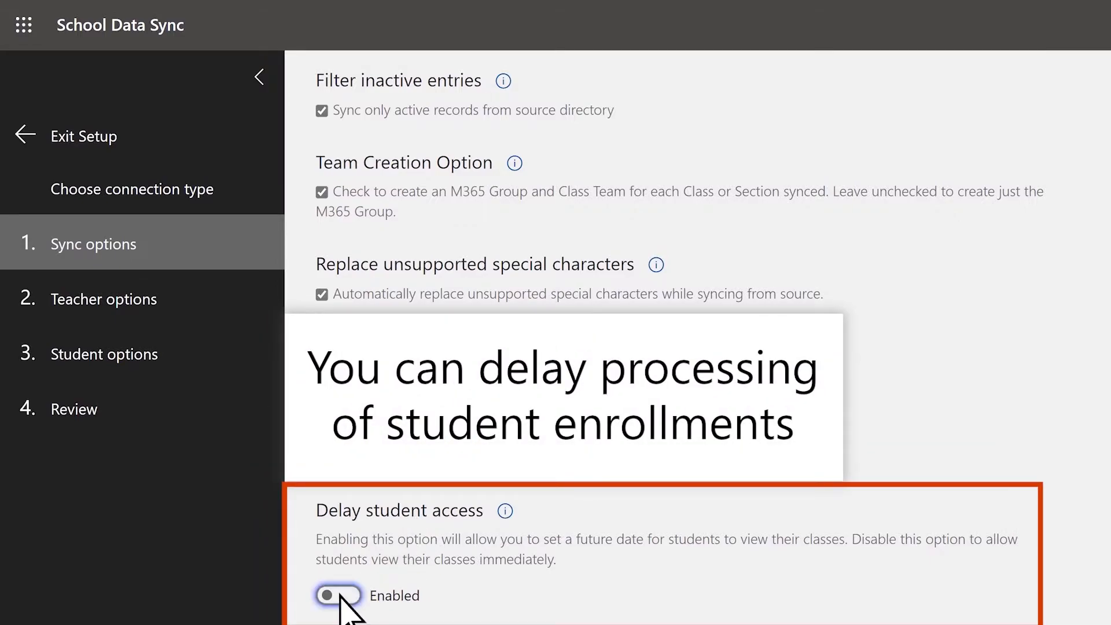
{"action": "left_click", "coordinate": [334, 611]}
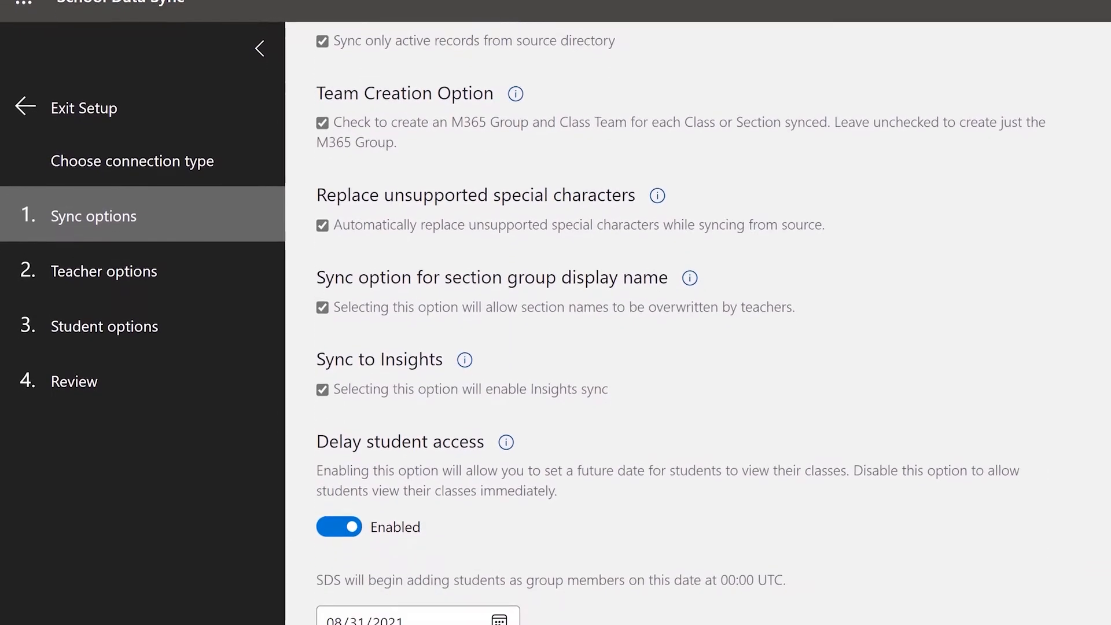
{"action": "scroll", "scroll_direction": "down", "scroll_amount": 3}
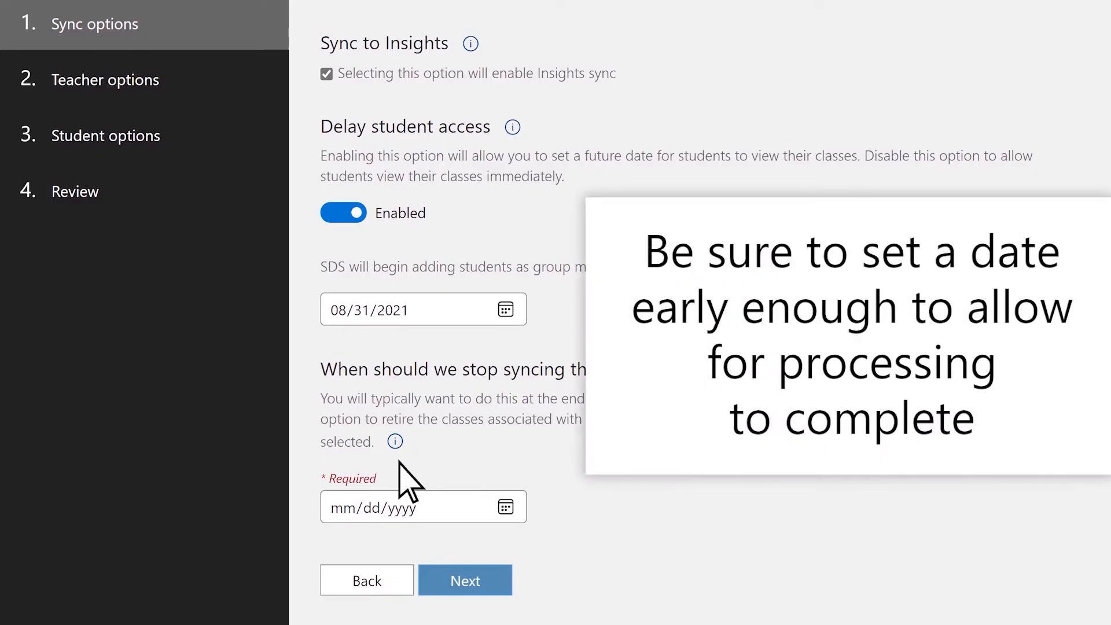
Set the profile to stop syncing on 12/31/2021 via the end-date calendar
{"action": "left_click", "coordinate": [505, 507]}
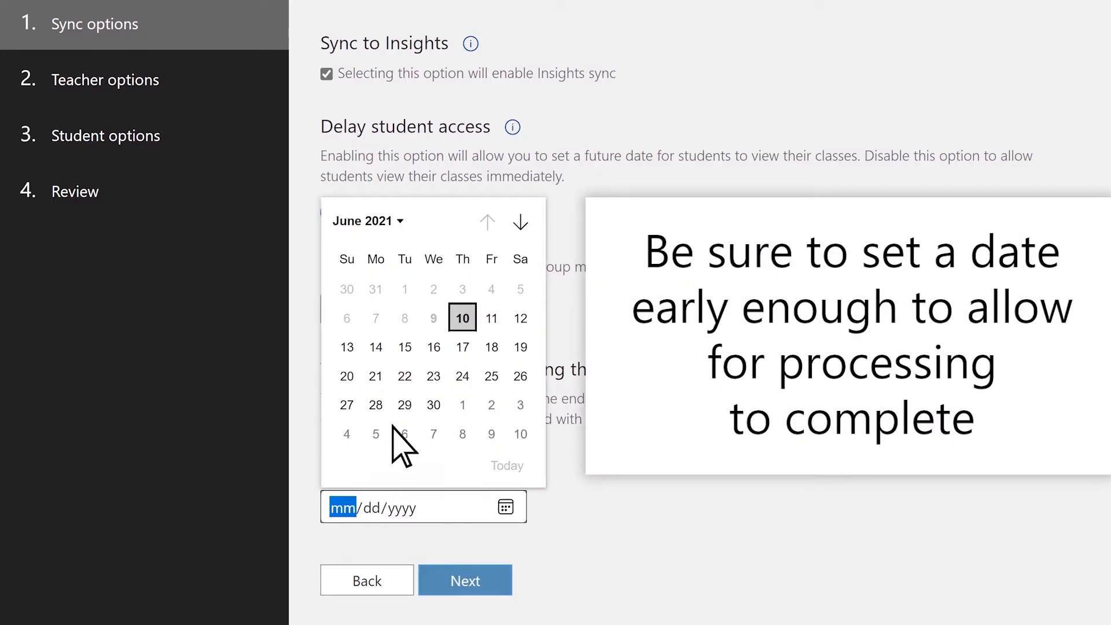
{"action": "left_click", "coordinate": [521, 221]}
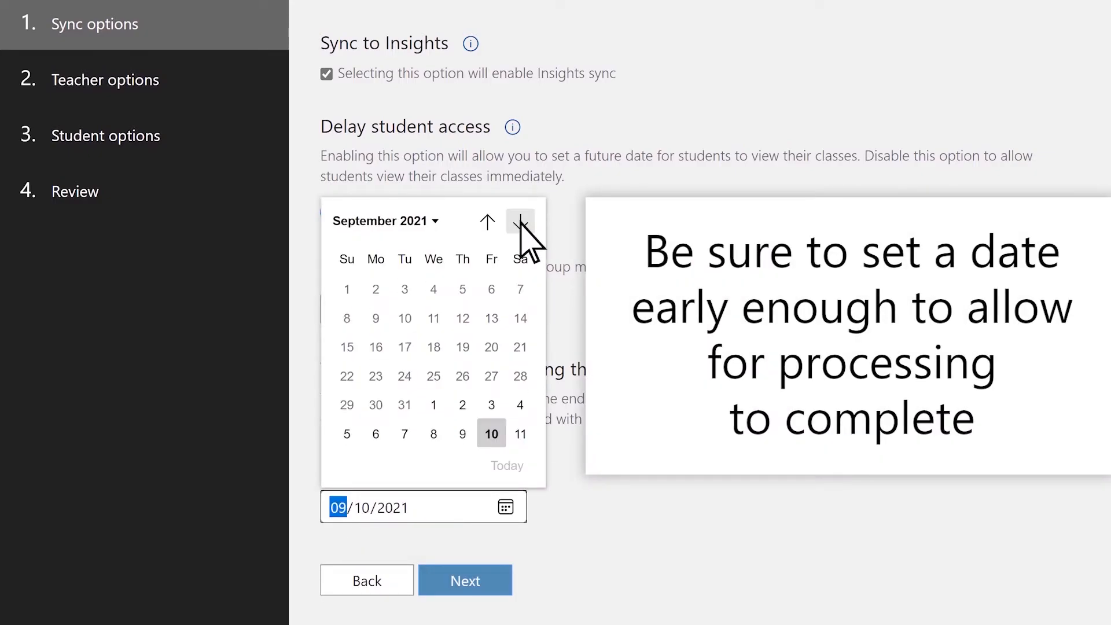
{"action": "left_click", "coordinate": [520, 222]}
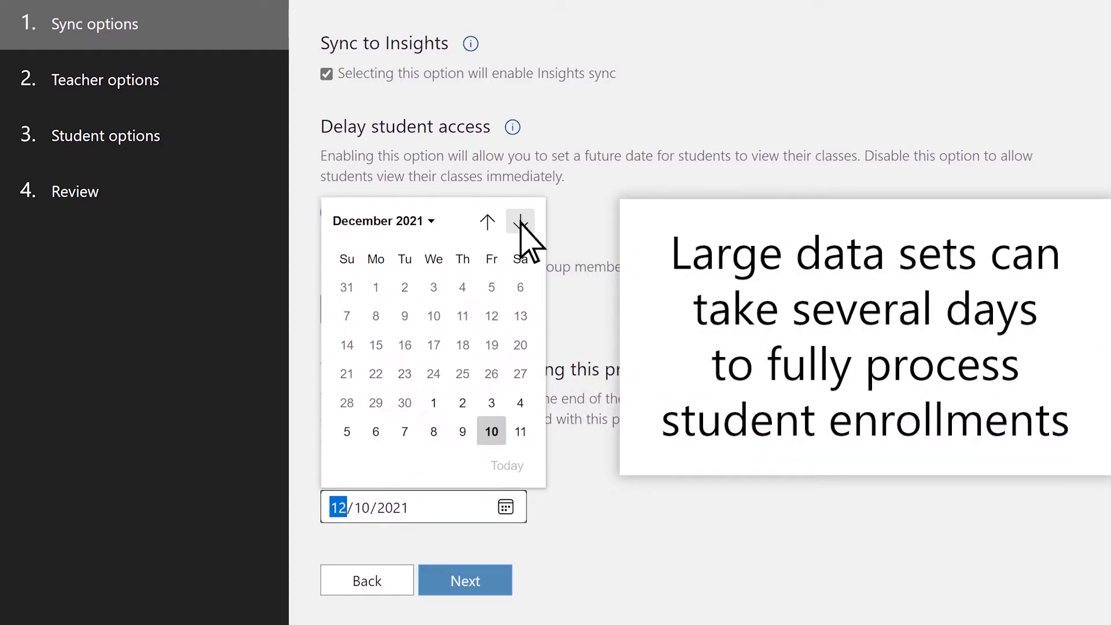
{"action": "left_click", "coordinate": [521, 221]}
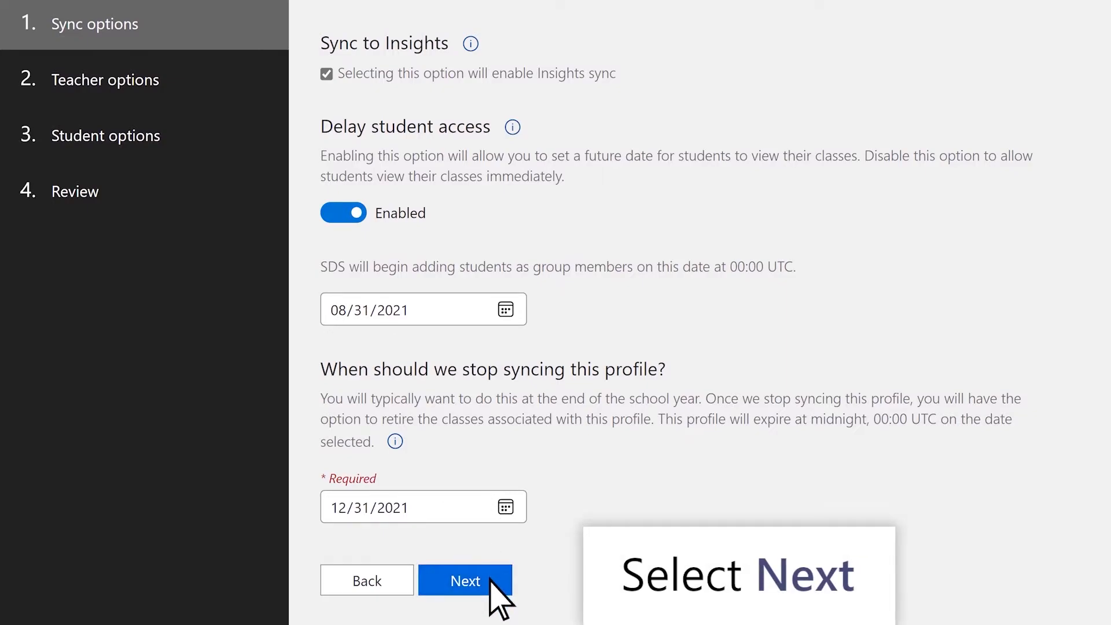
On Teacher options map Username with the cdsync38.onmicrosoft.com suffix to userPrincipalName
{"action": "left_click", "coordinate": [465, 582]}
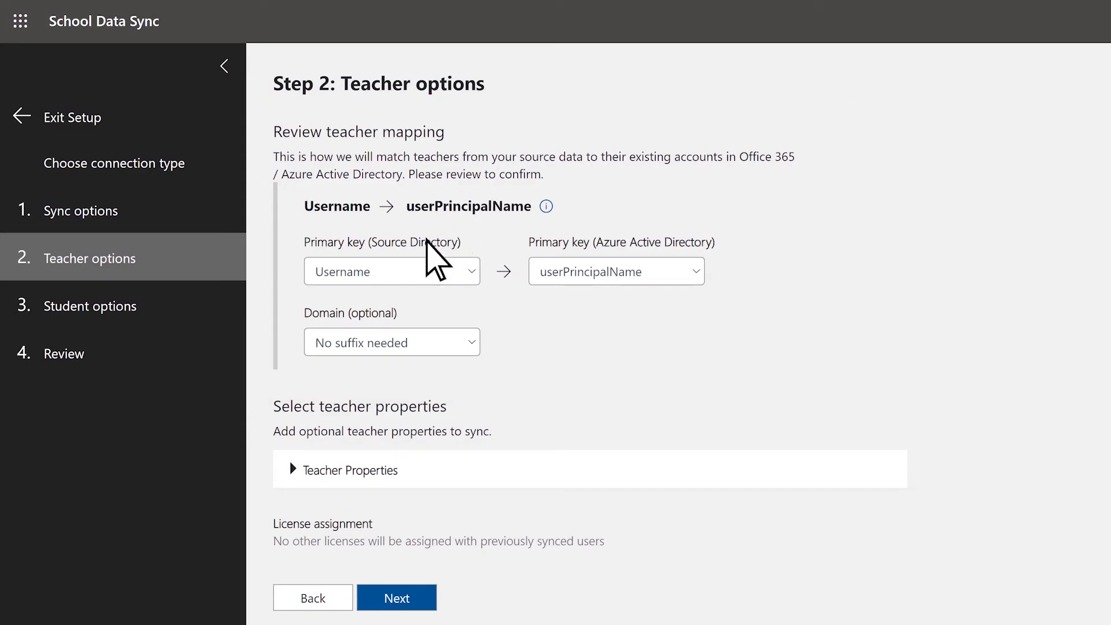
{"action": "mouse_move", "coordinate": [393, 287]}
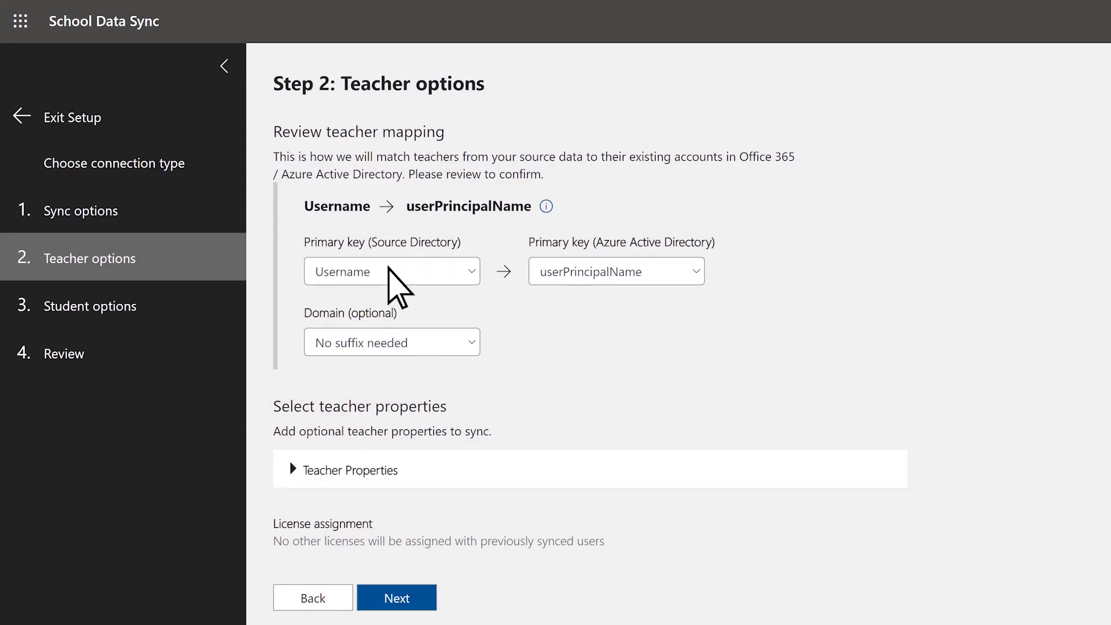
{"action": "left_click", "coordinate": [391, 271]}
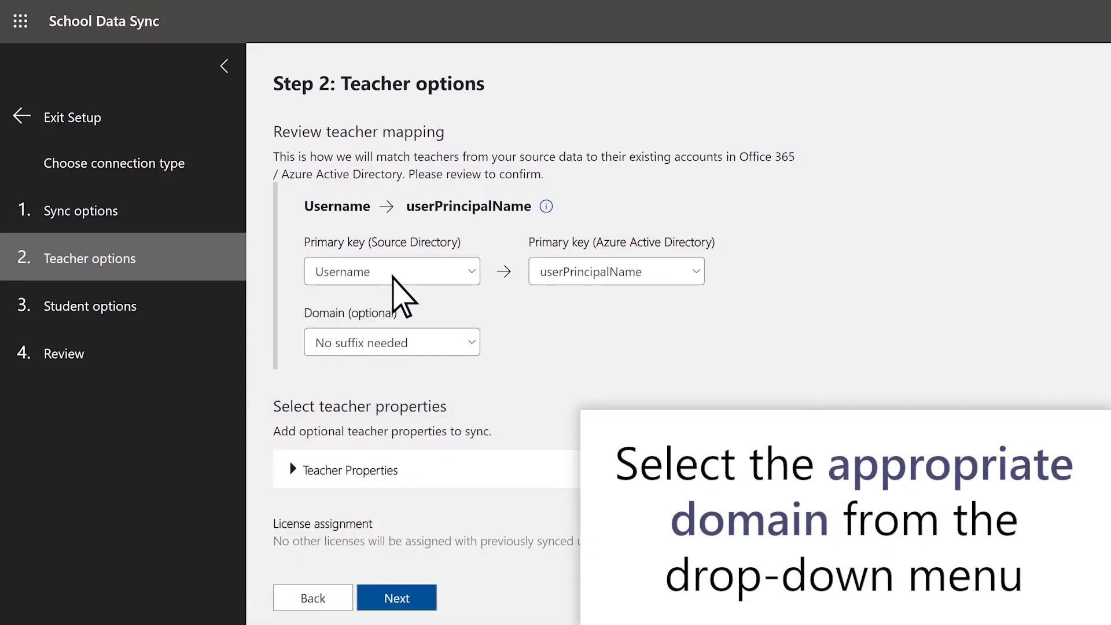
{"action": "left_click", "coordinate": [391, 342]}
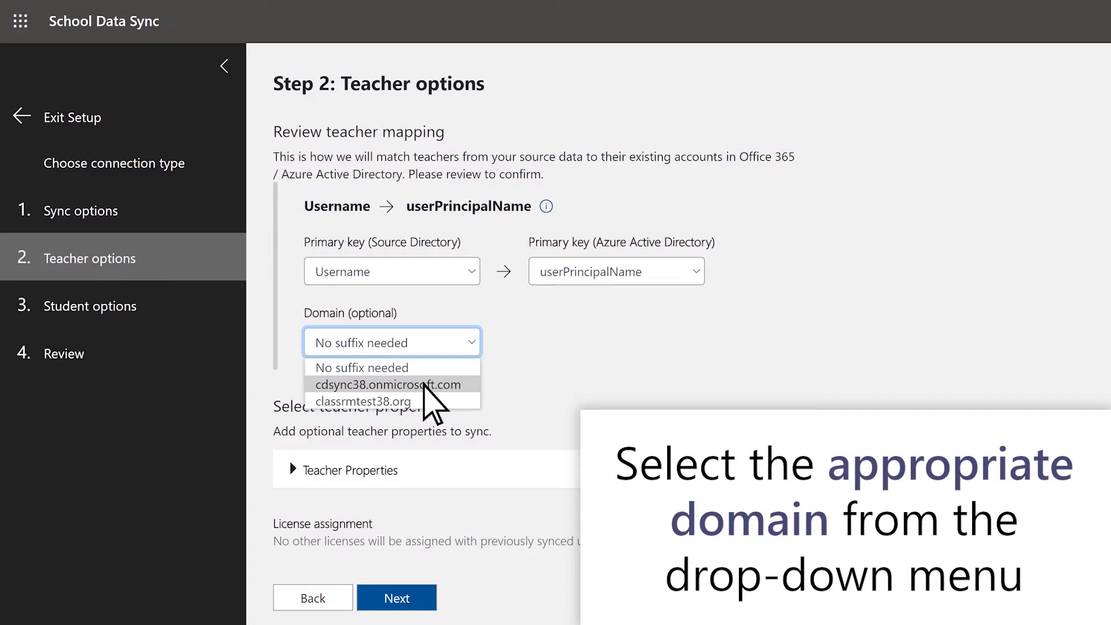
{"action": "left_click", "coordinate": [382, 385]}
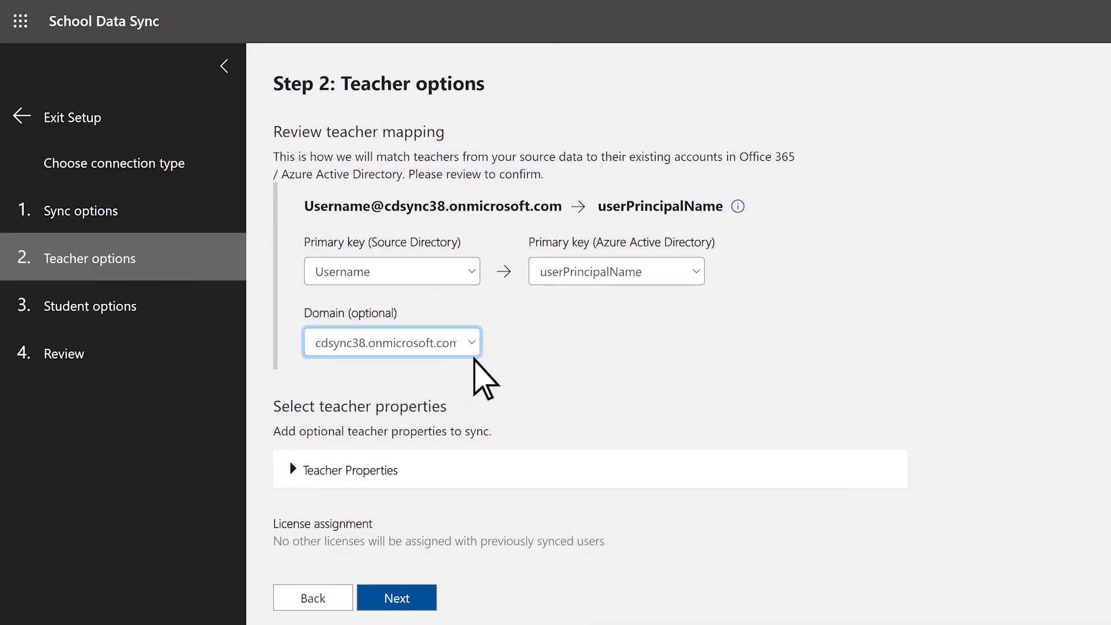
{"action": "left_click", "coordinate": [615, 271]}
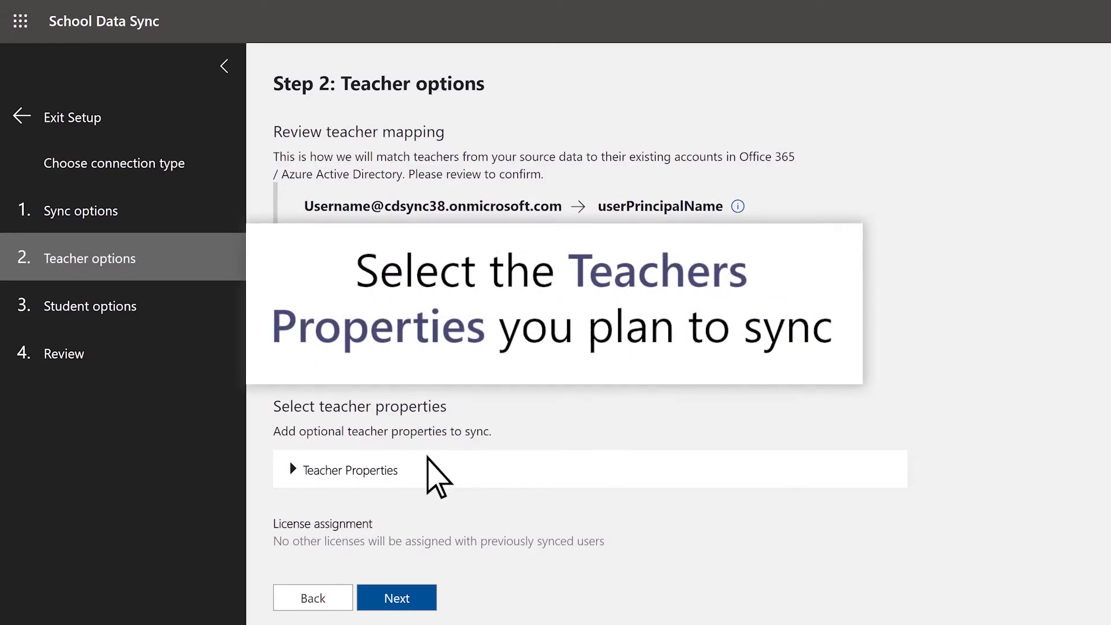
{"action": "mouse_move", "coordinate": [415, 494]}
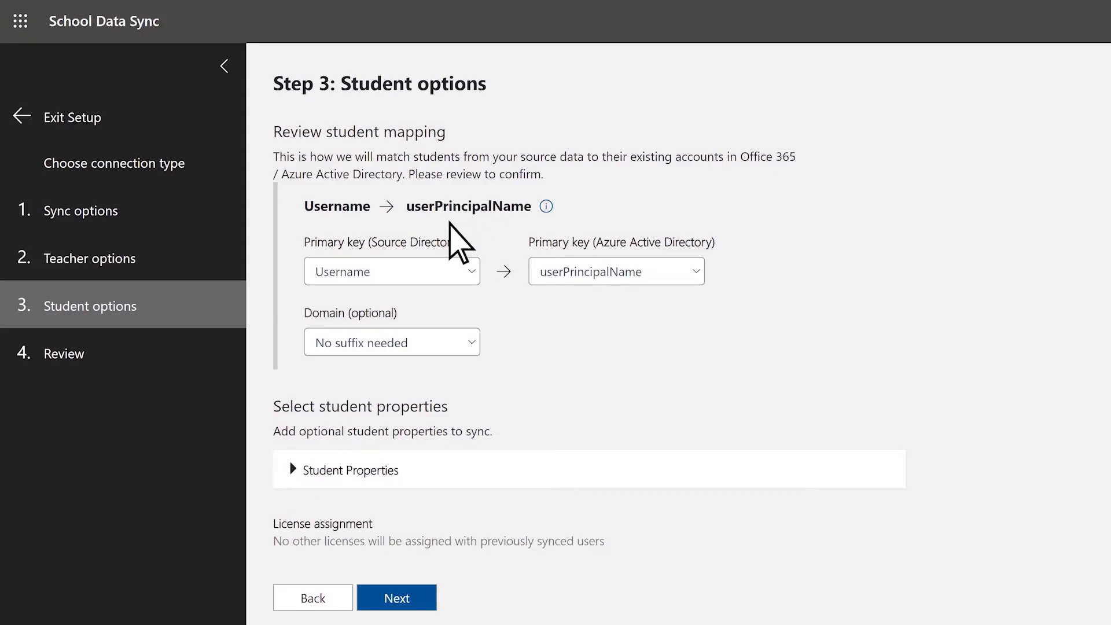
{"action": "mouse_move", "coordinate": [393, 289]}
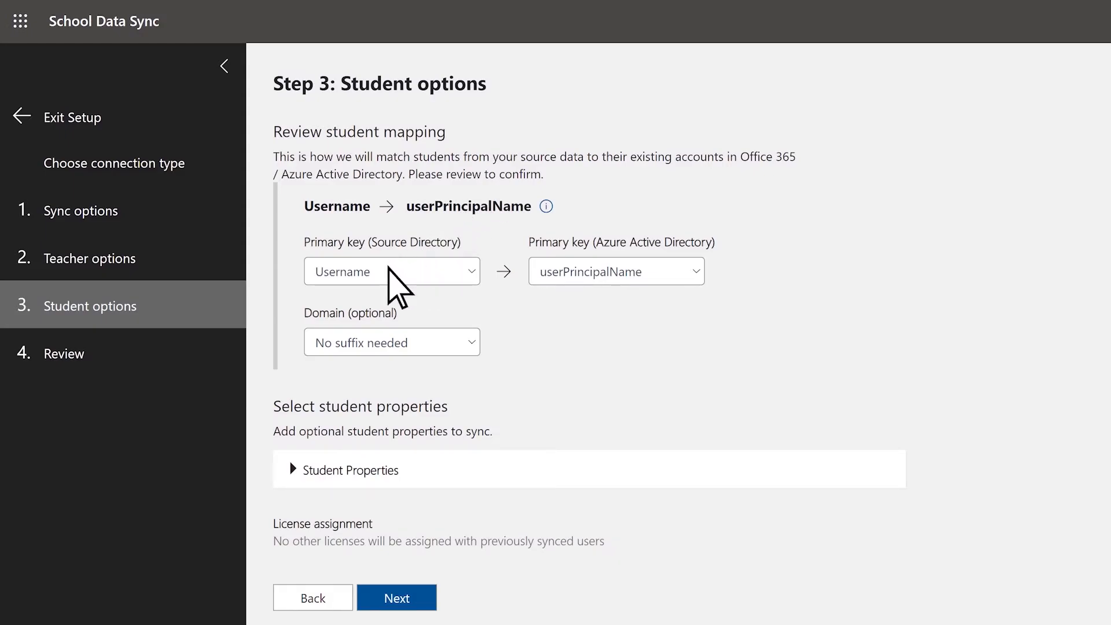
On Student options keep Username to userPrincipalName with the cdsync38.onmicrosoft.com suffix and expand Student Properties
{"action": "left_click", "coordinate": [392, 270]}
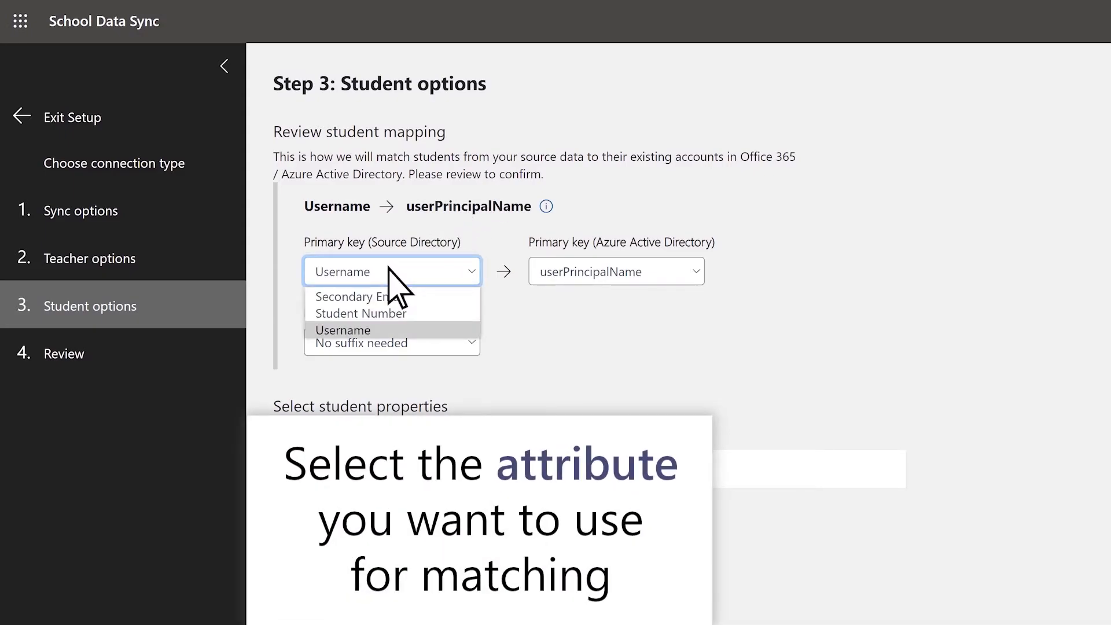
{"action": "left_click", "coordinate": [342, 330]}
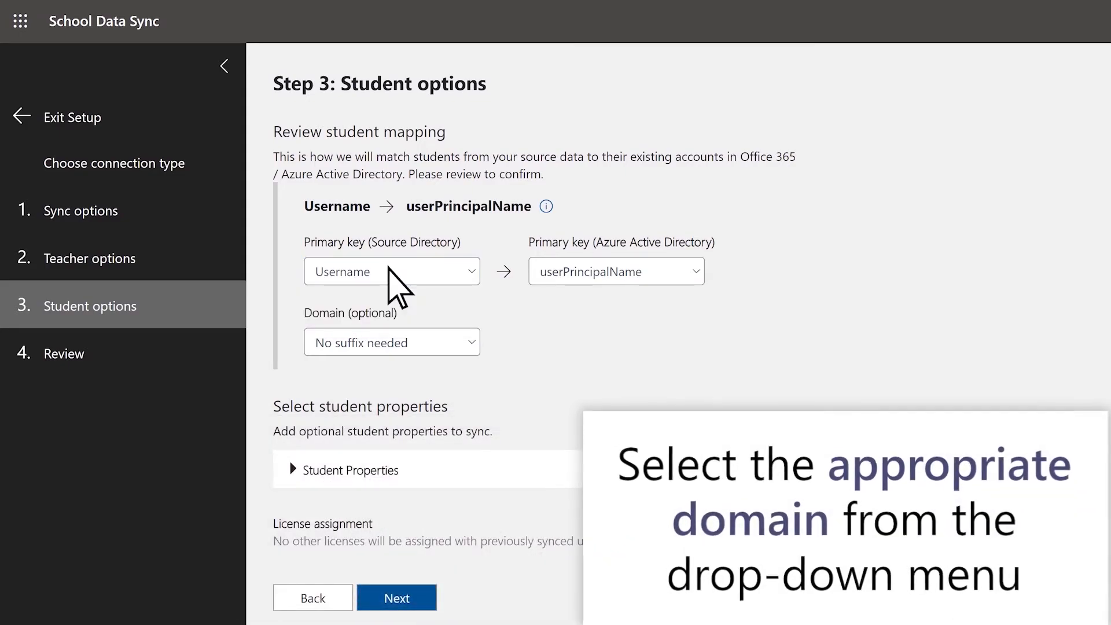
{"action": "mouse_move", "coordinate": [431, 362]}
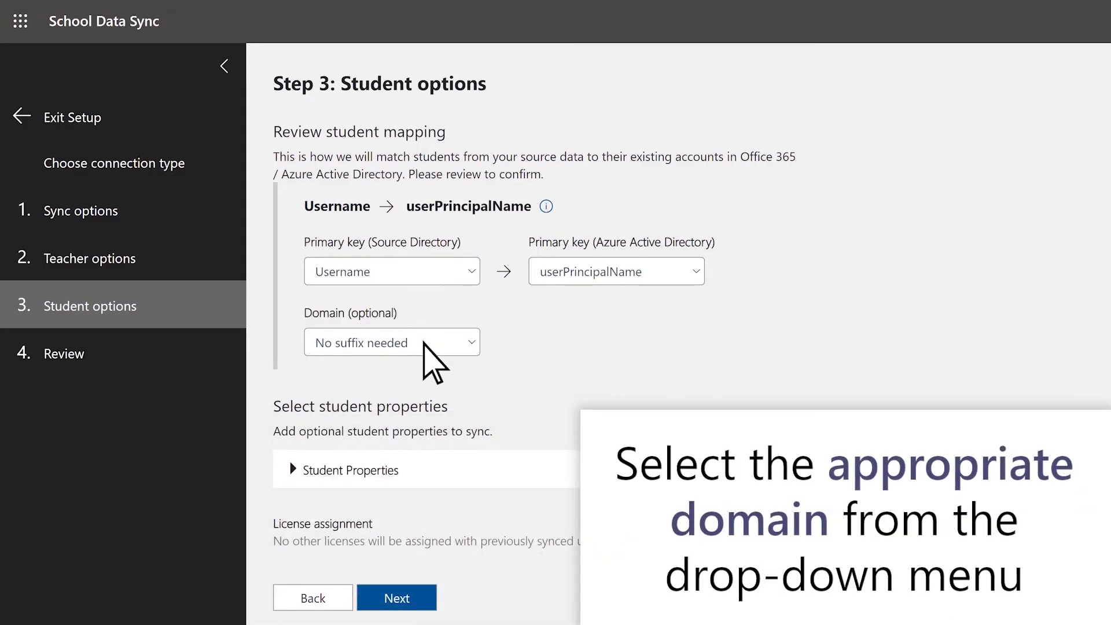
{"action": "left_click", "coordinate": [391, 342]}
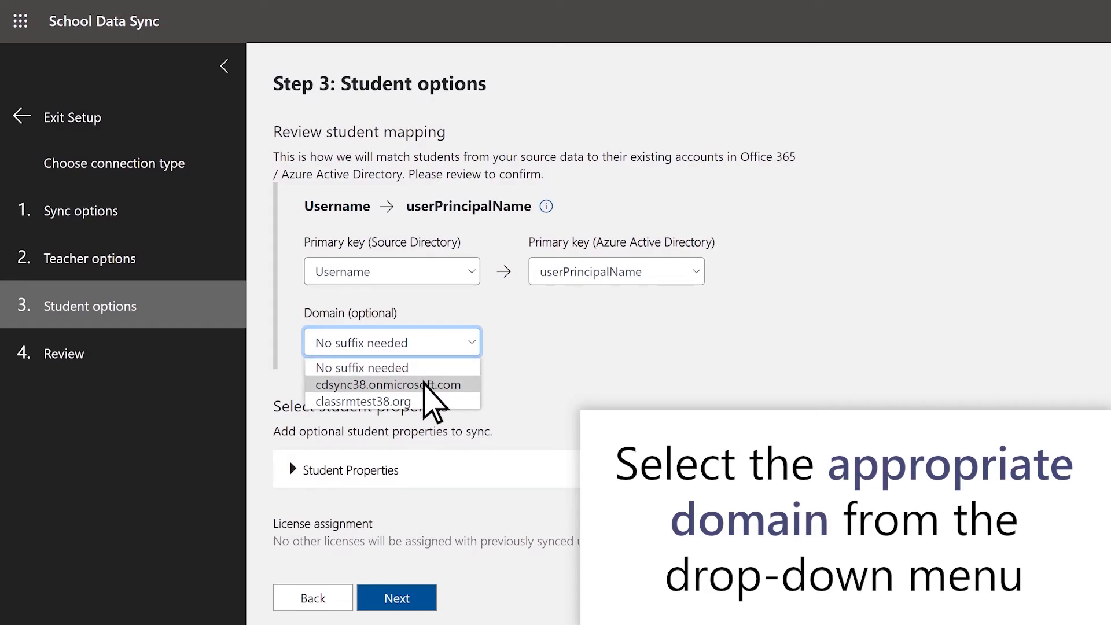
{"action": "left_click", "coordinate": [383, 385]}
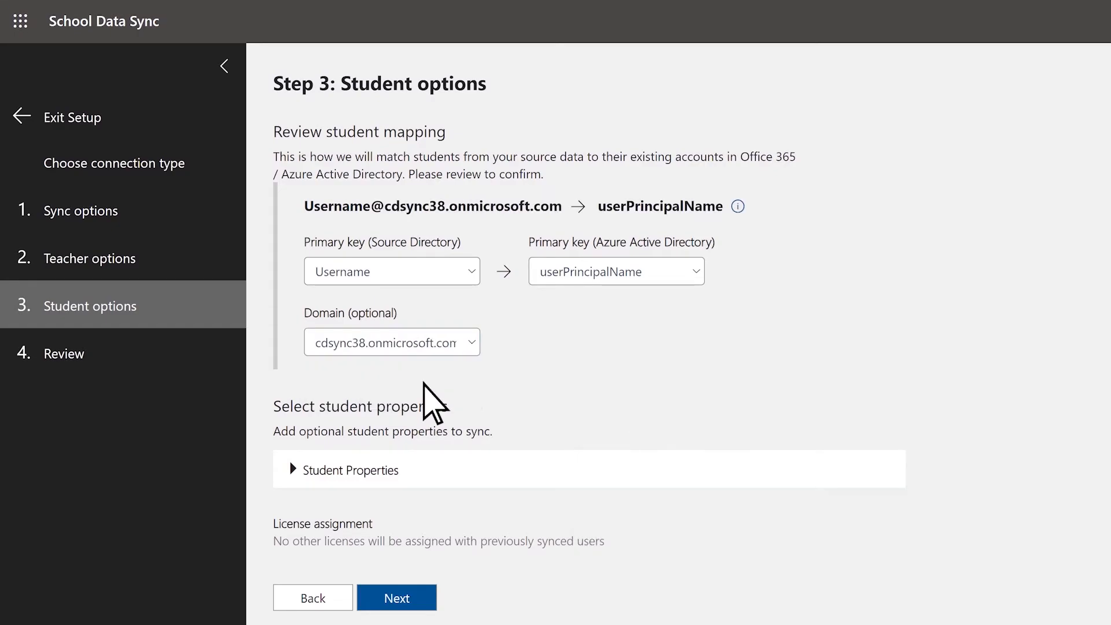
{"action": "left_click", "coordinate": [617, 271]}
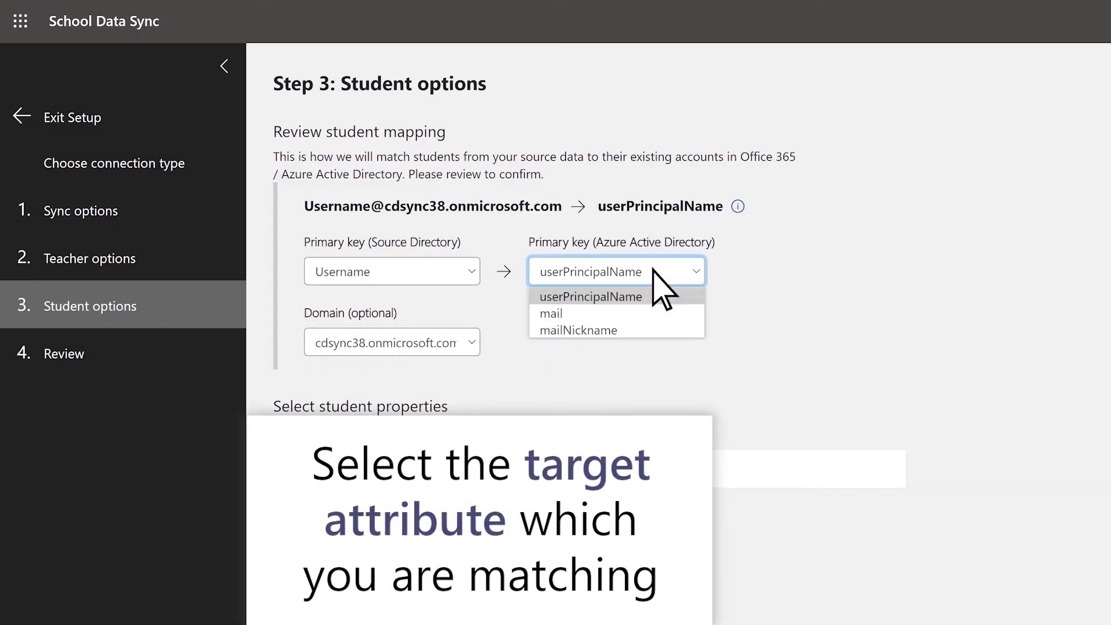
{"action": "left_click", "coordinate": [590, 296]}
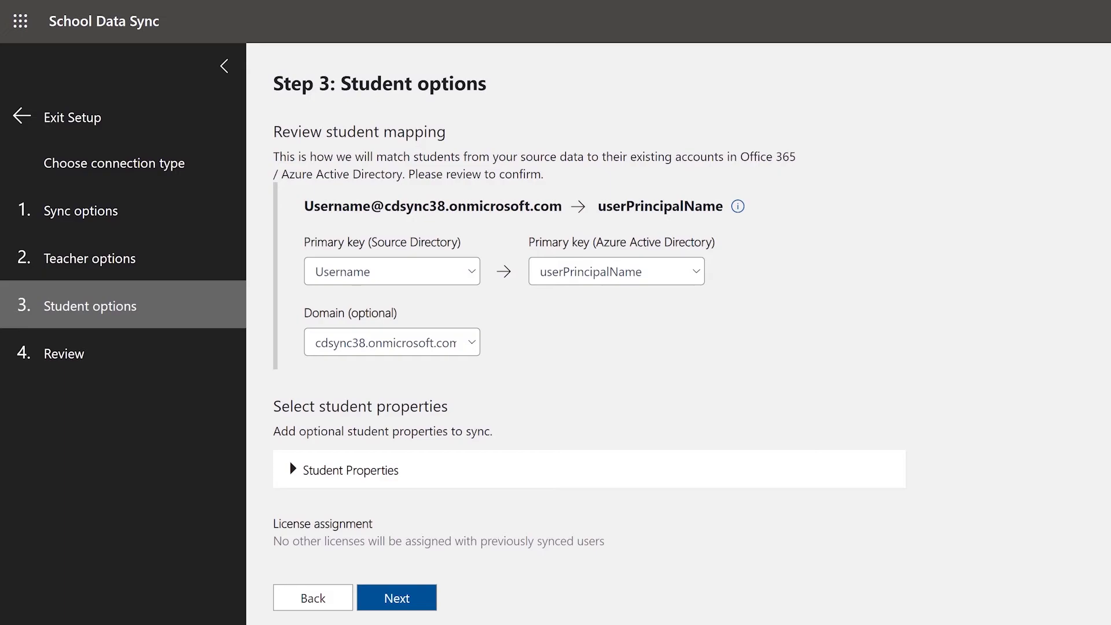
{"action": "mouse_move", "coordinate": [466, 459]}
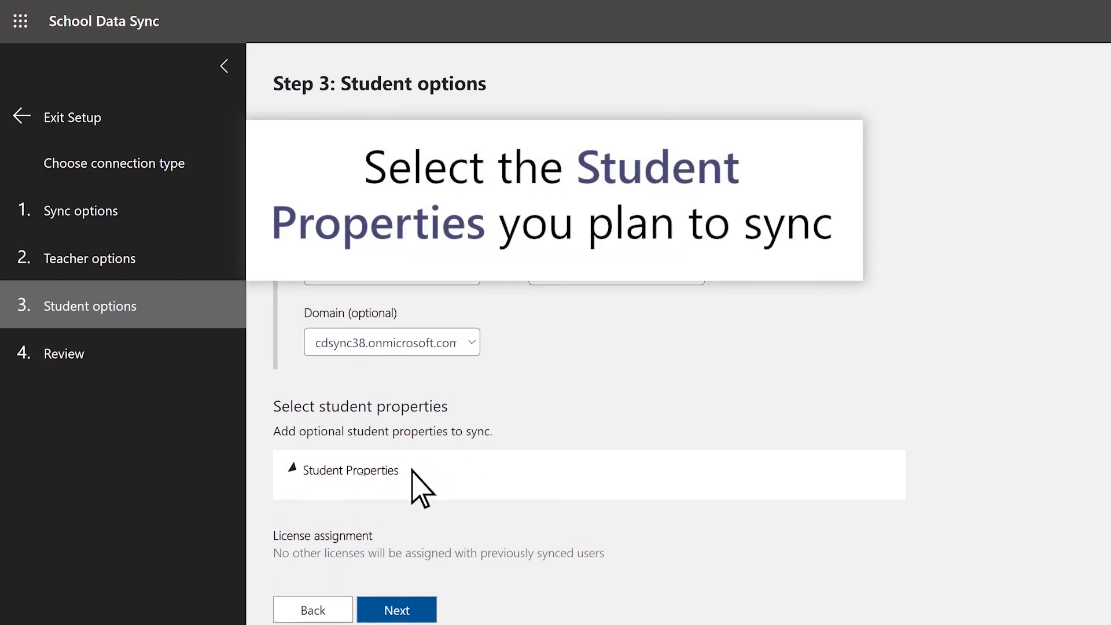
{"action": "left_click", "coordinate": [349, 470]}
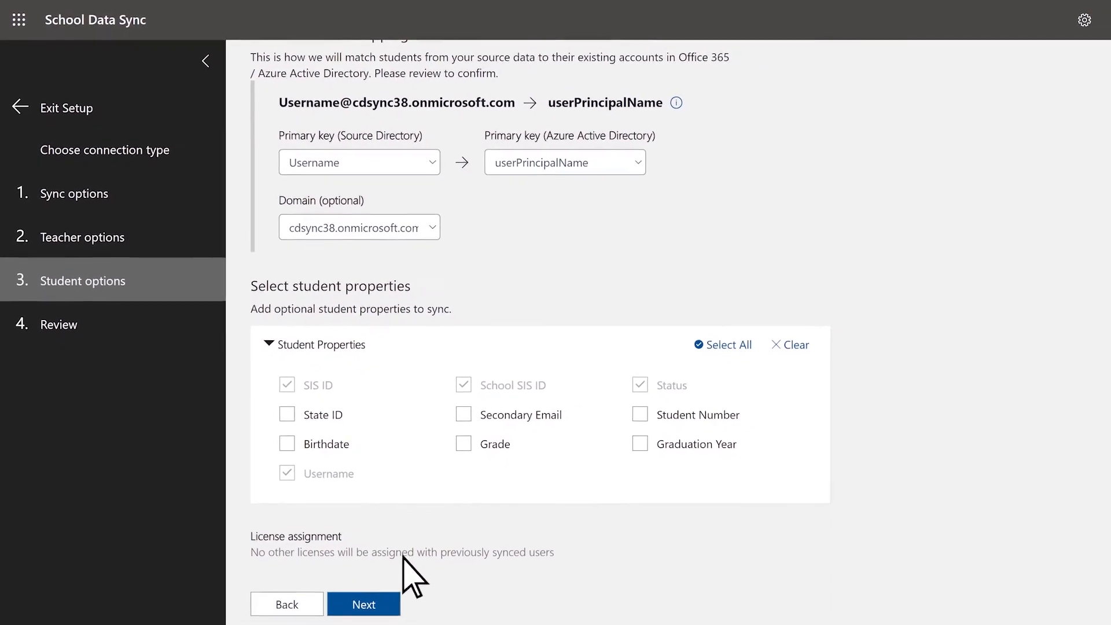
Review the Contoso2021 settings in Step 4 and submit Create profile
{"action": "left_click", "coordinate": [364, 604]}
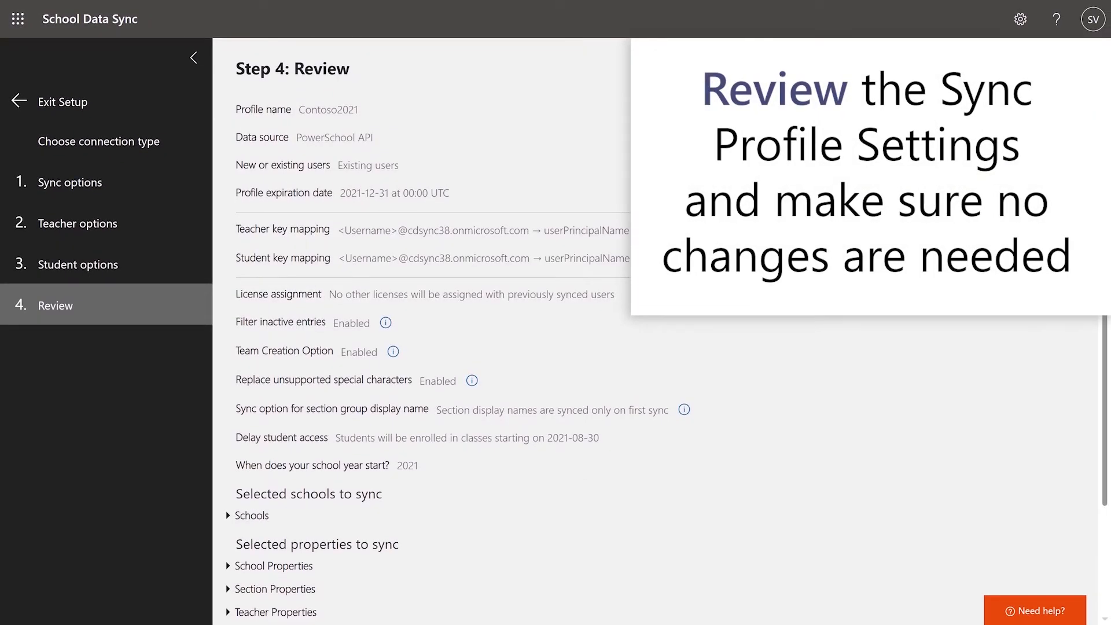
{"action": "scroll", "scroll_direction": "down", "scroll_amount": 3}
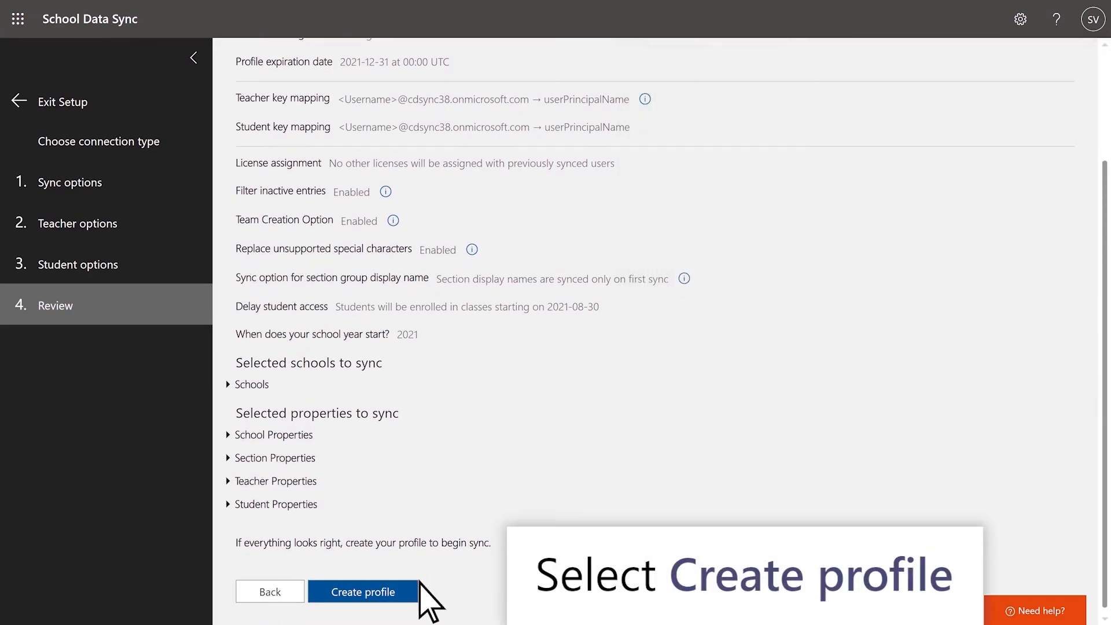
{"action": "mouse_move", "coordinate": [407, 612]}
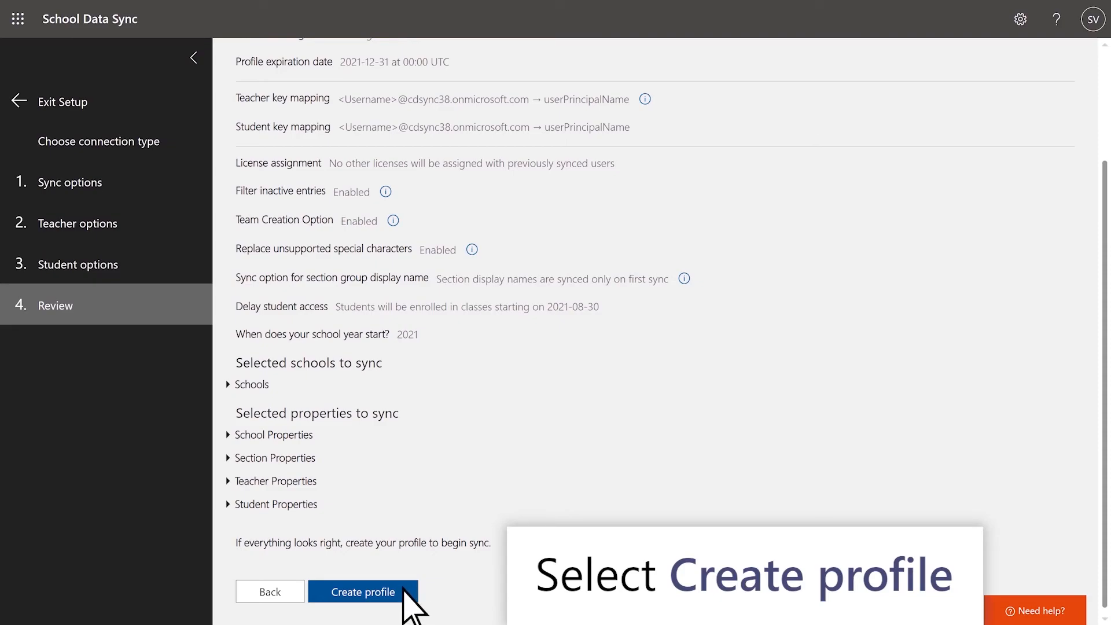
{"action": "left_click", "coordinate": [363, 592]}
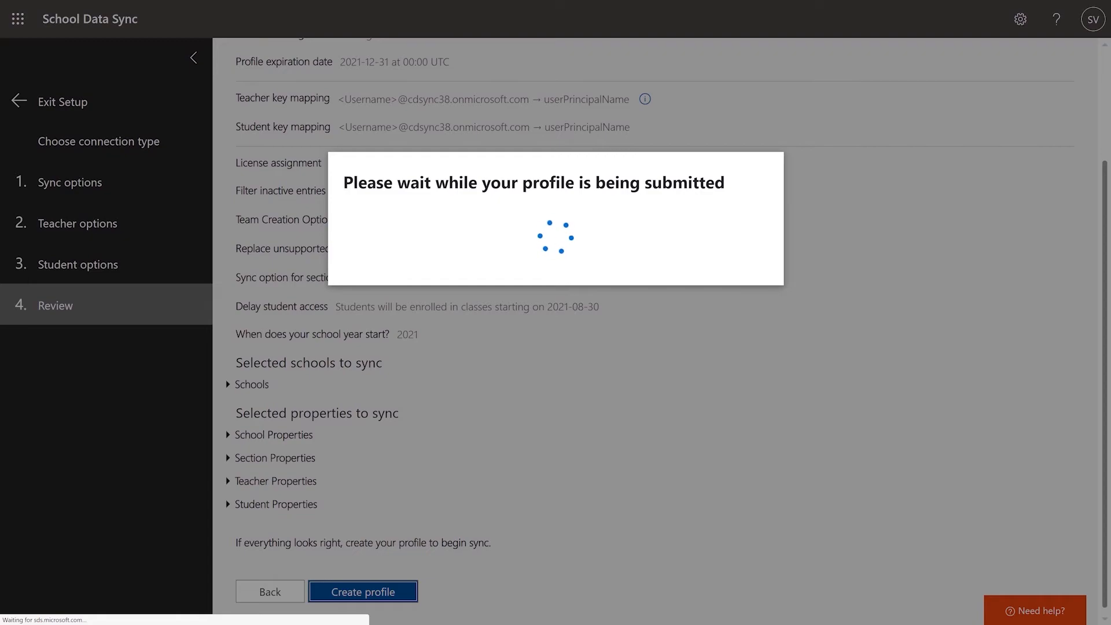
Resume syncing the Contoso2021 profile after its first sync reports data errors
{"action": "left_click", "coordinate": [363, 591]}
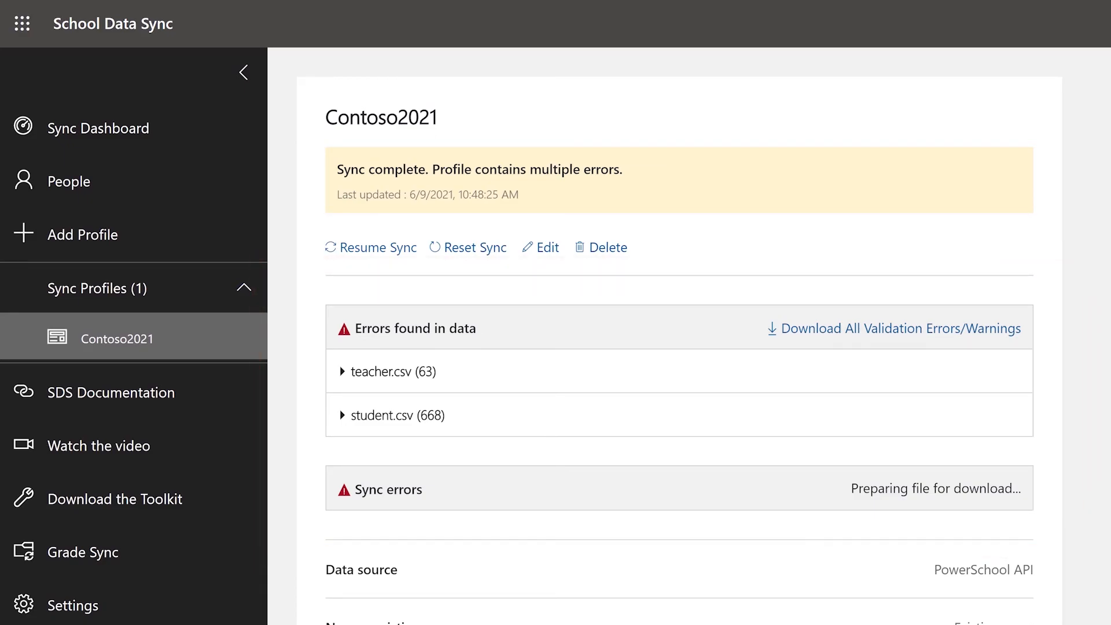
{"action": "mouse_move", "coordinate": [370, 246]}
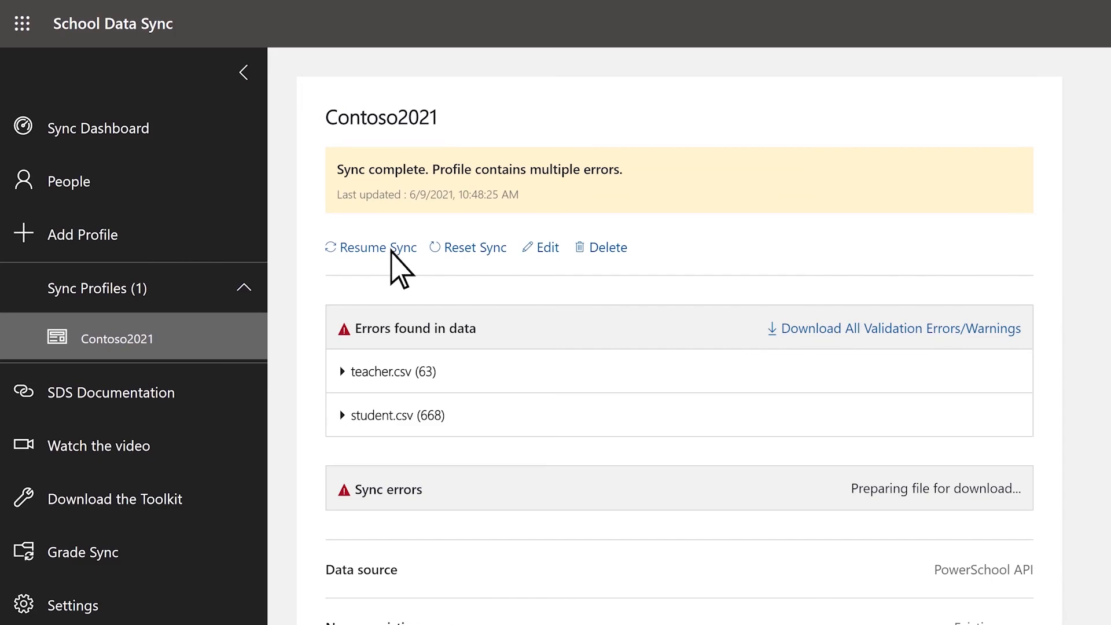
{"action": "left_click", "coordinate": [378, 248]}
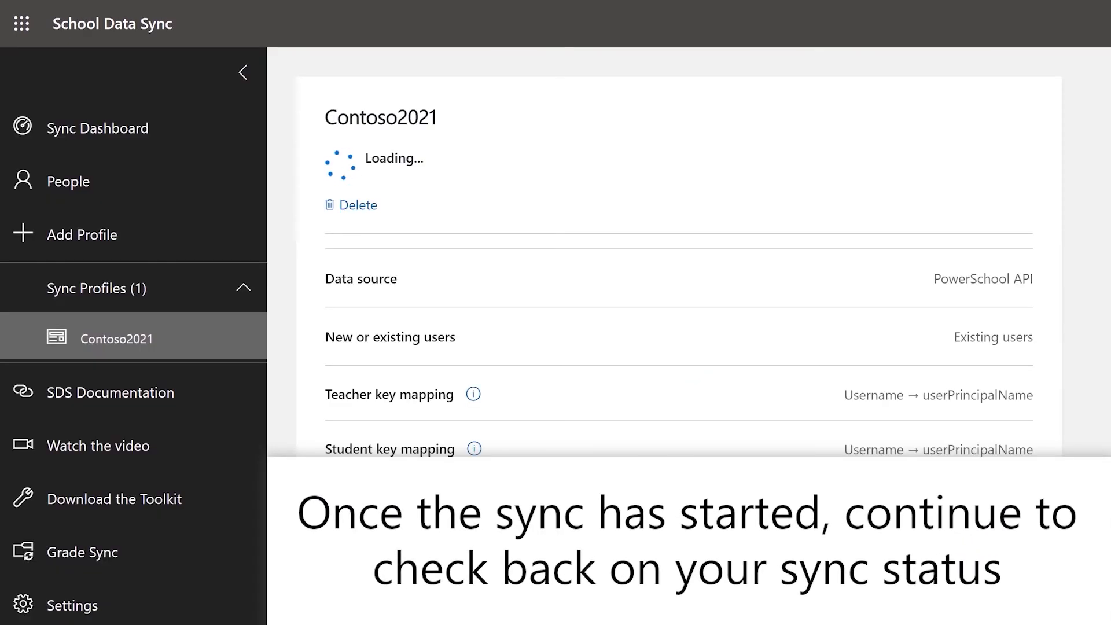